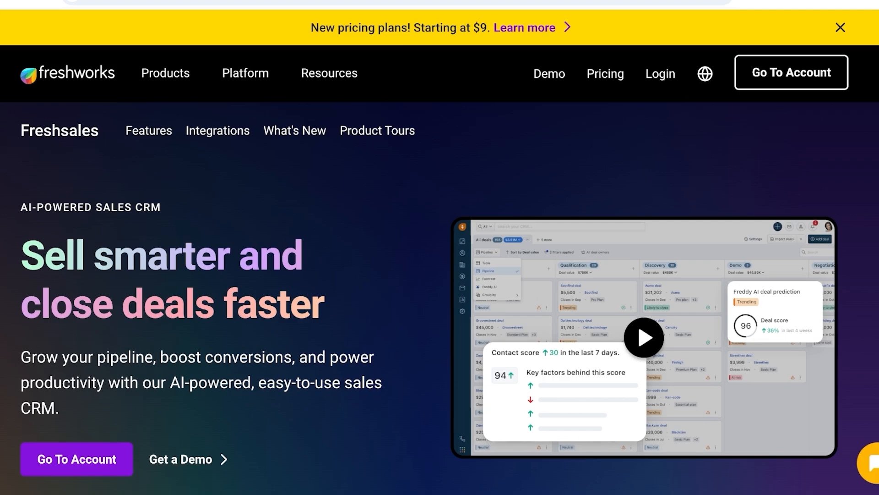
# Go from the Freshworks products menu to the Freshsales page and start the free trial sign-up.
pyautogui.click(164, 73)
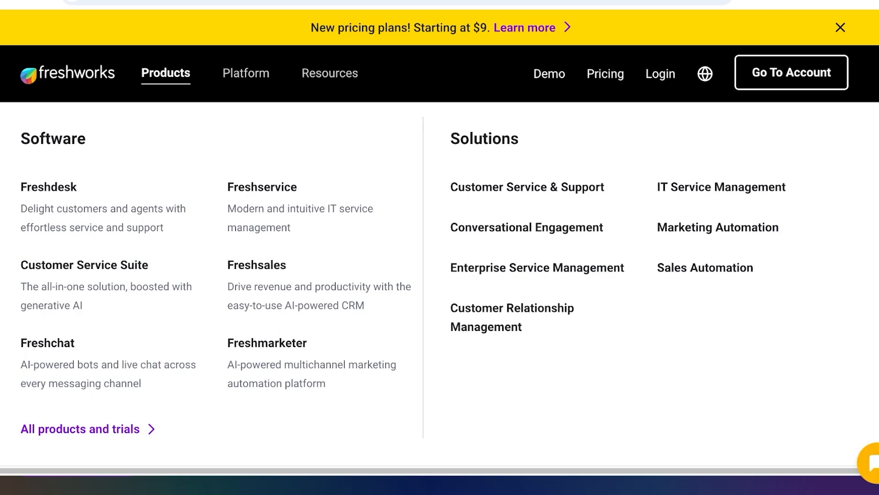
pyautogui.click(257, 265)
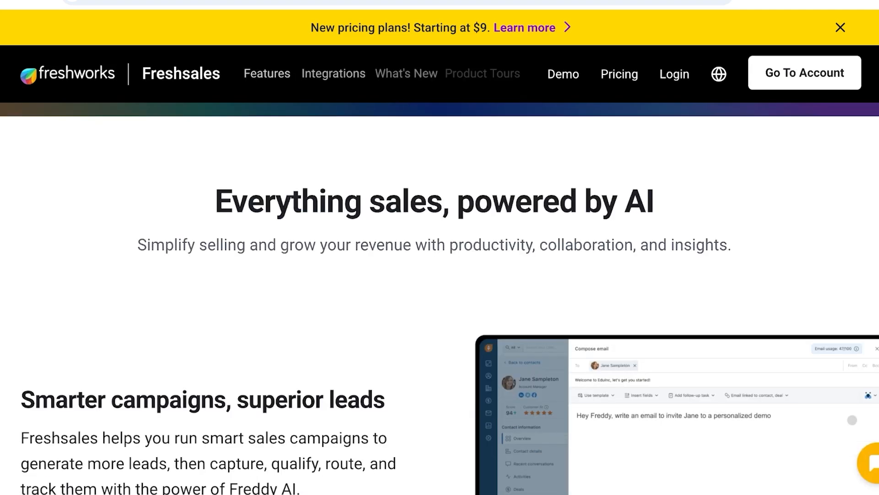
pyautogui.scroll(-3)
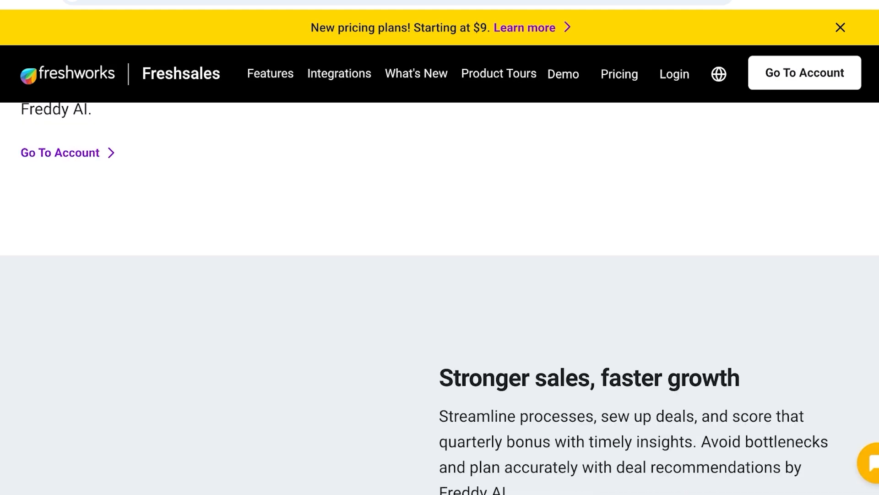
pyautogui.scroll(3)
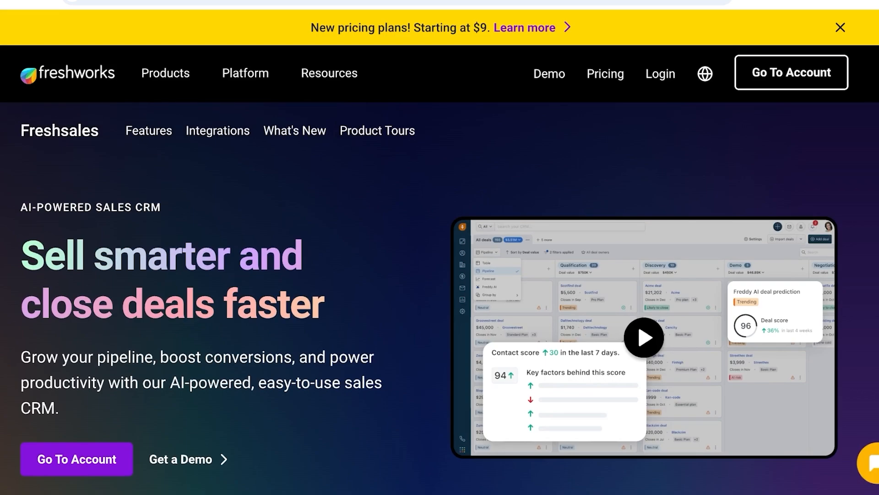
pyautogui.moveTo(149, 130)
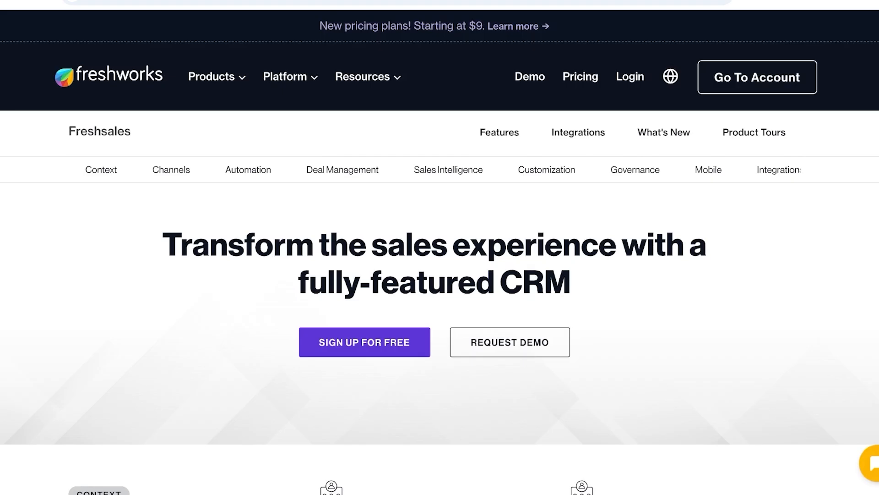
pyautogui.scroll(-3)
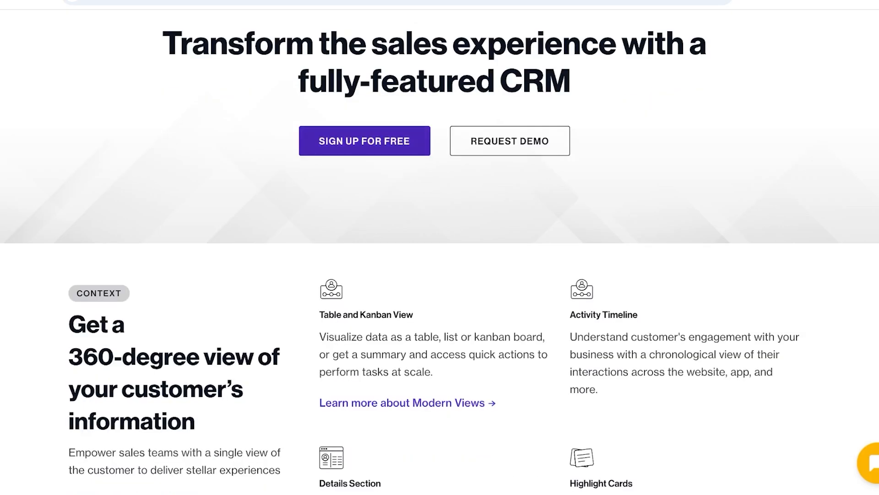
pyautogui.click(363, 141)
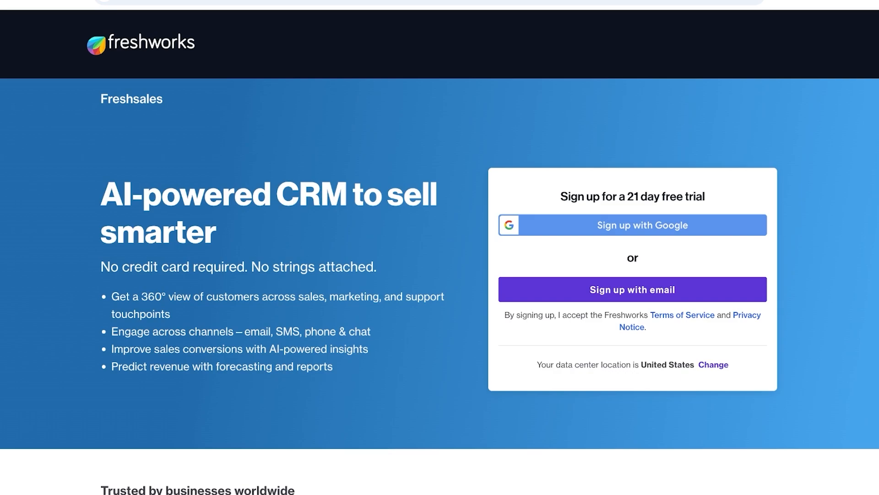
pyautogui.scroll(-3)
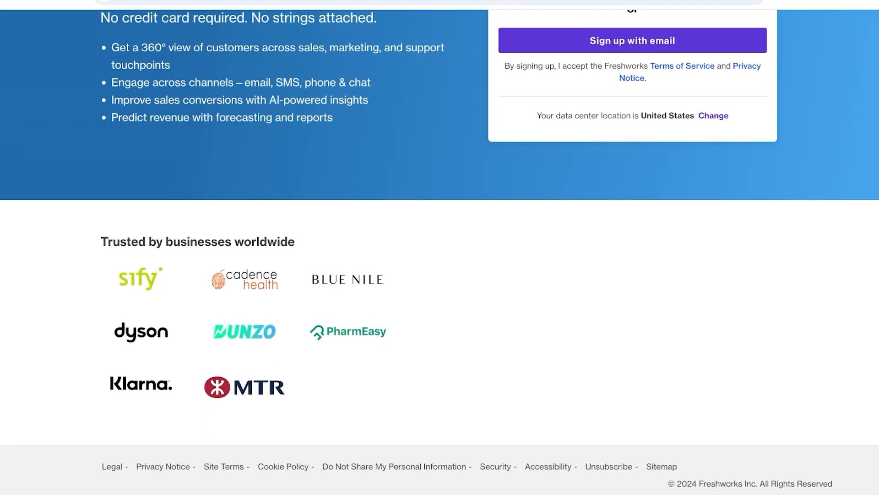
pyautogui.scroll(3)
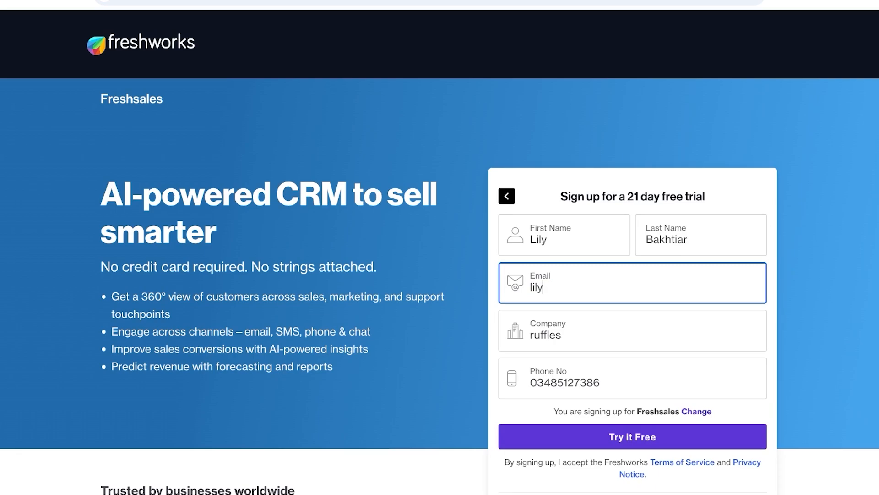
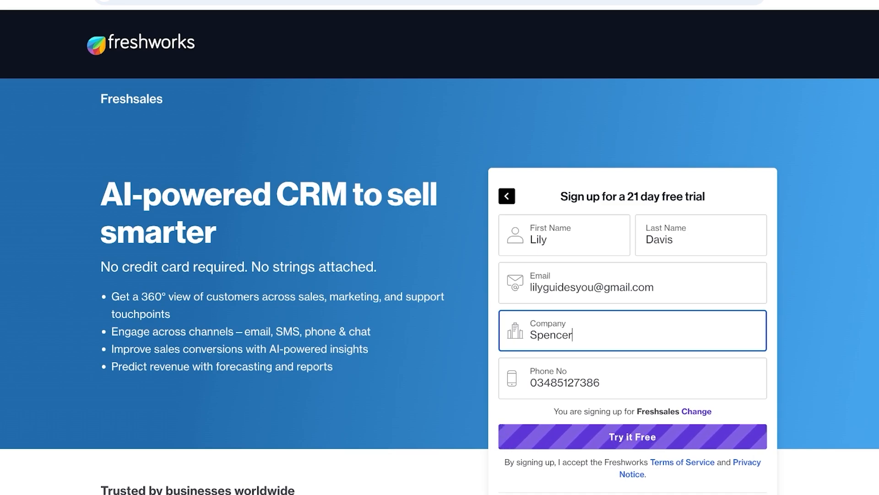
pyautogui.click(632, 436)
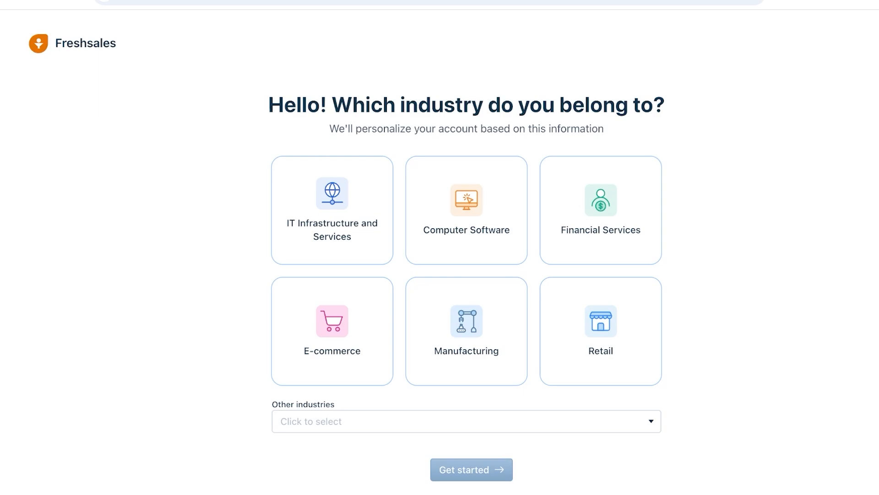
# Choose E-commerce on Shopify as the industry and finish onboarding into the CRM.
pyautogui.click(331, 331)
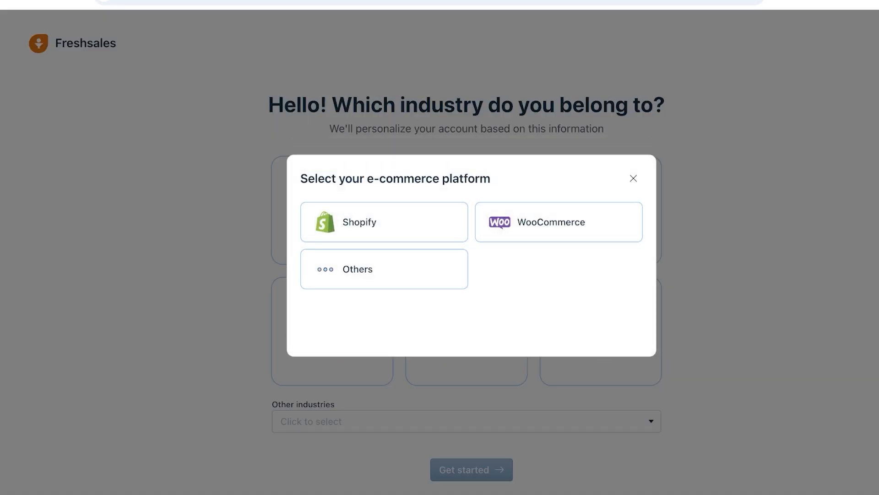
pyautogui.click(384, 221)
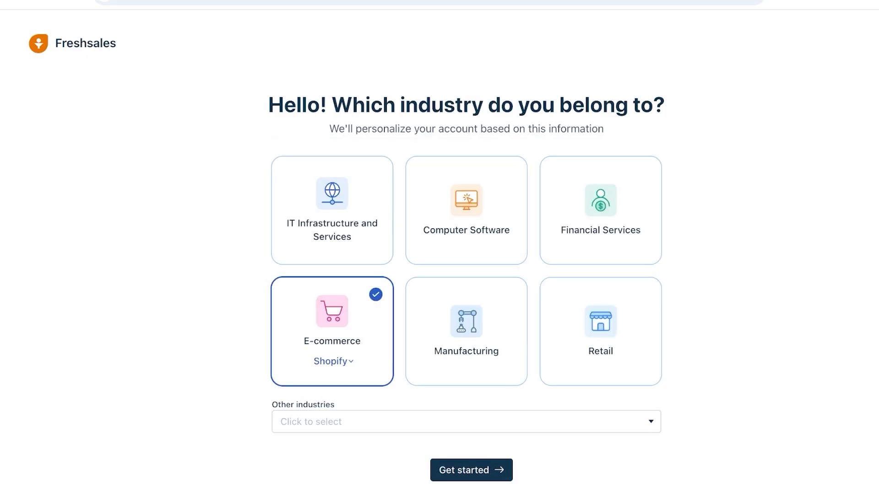
pyautogui.click(470, 469)
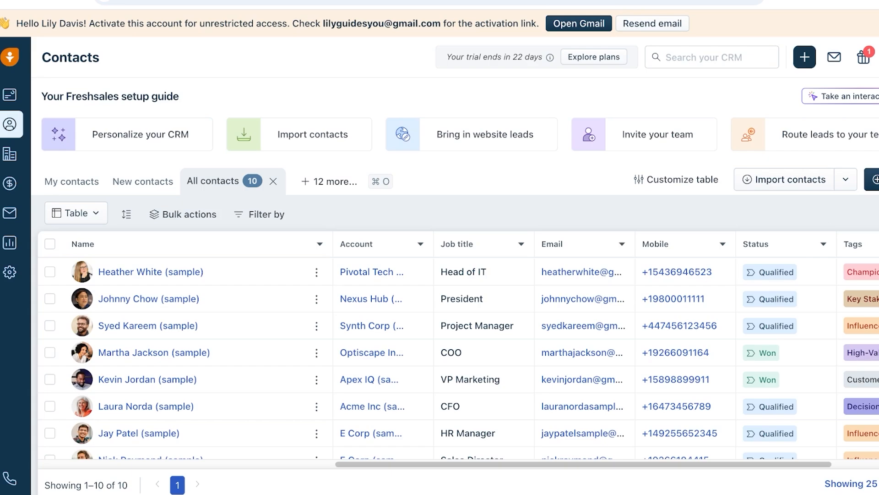
# Tour the sample Dashboards, Contacts and Accounts pages, ending on the Deals pipeline board.
pyautogui.click(9, 94)
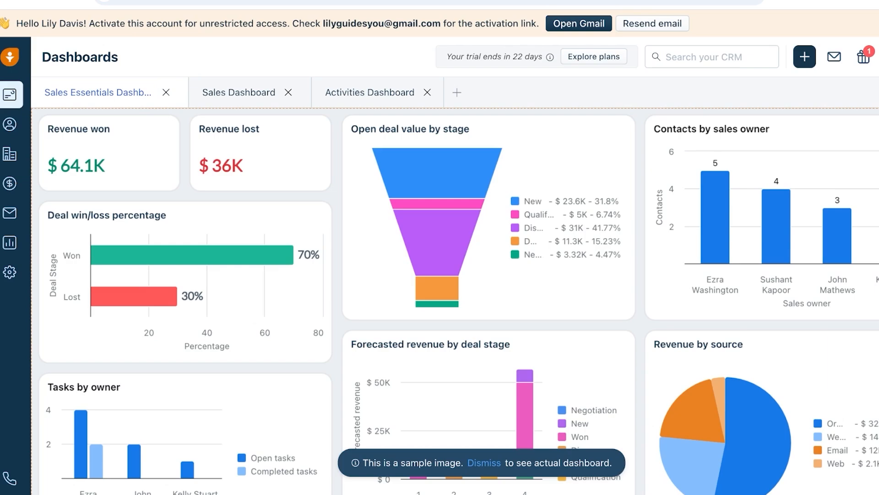
pyautogui.moveTo(9, 154)
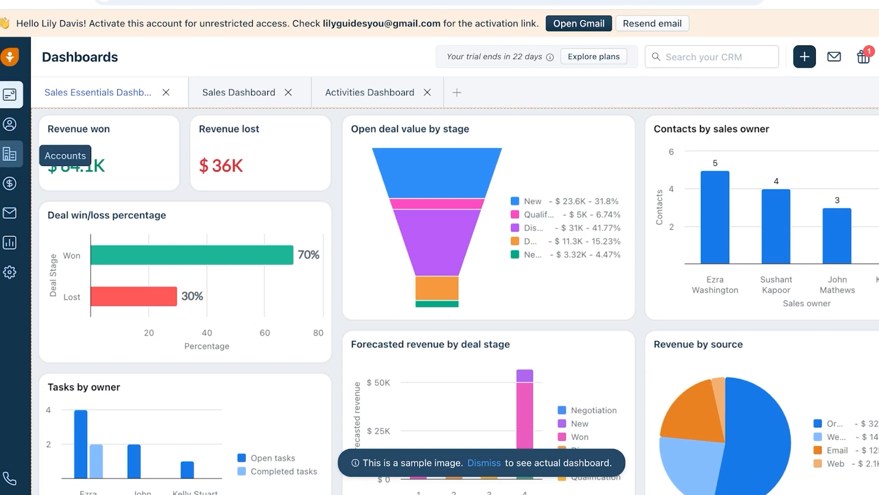
pyautogui.click(10, 124)
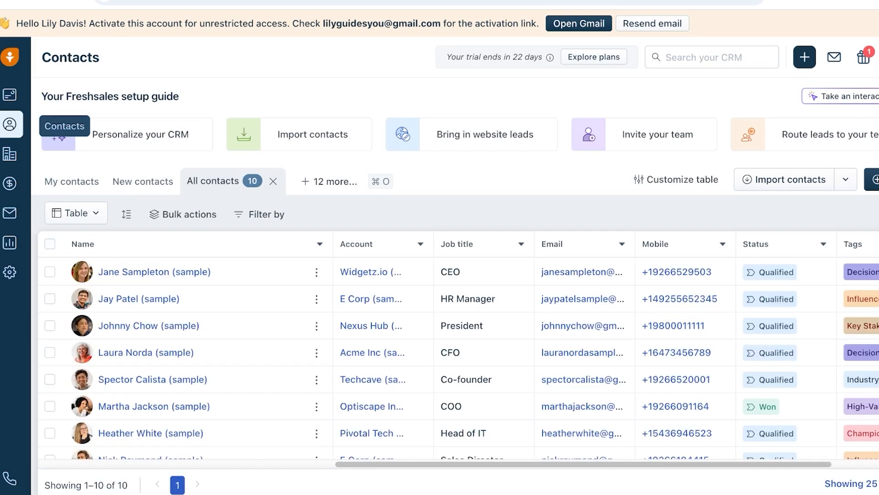
pyautogui.moveTo(157, 298)
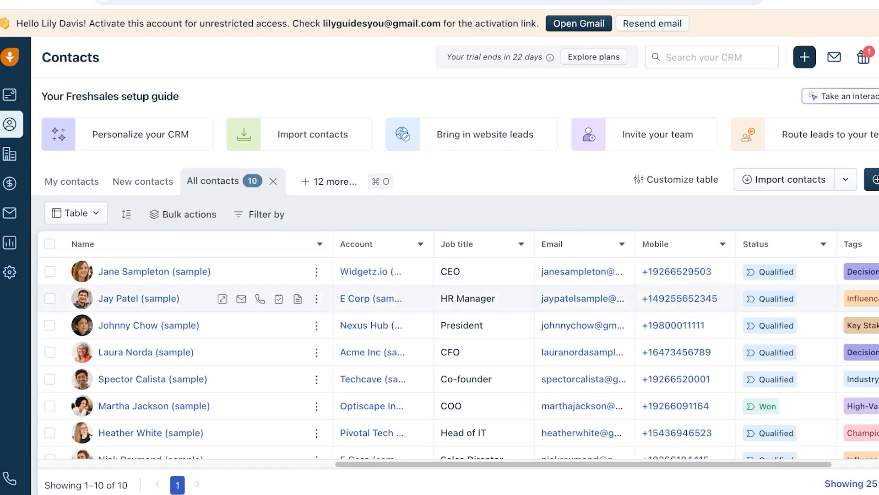
pyautogui.scroll(-3)
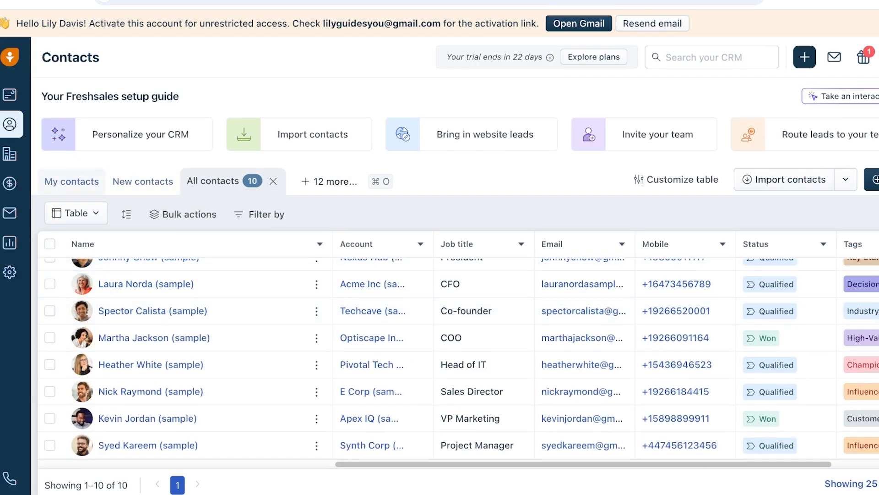
pyautogui.click(328, 180)
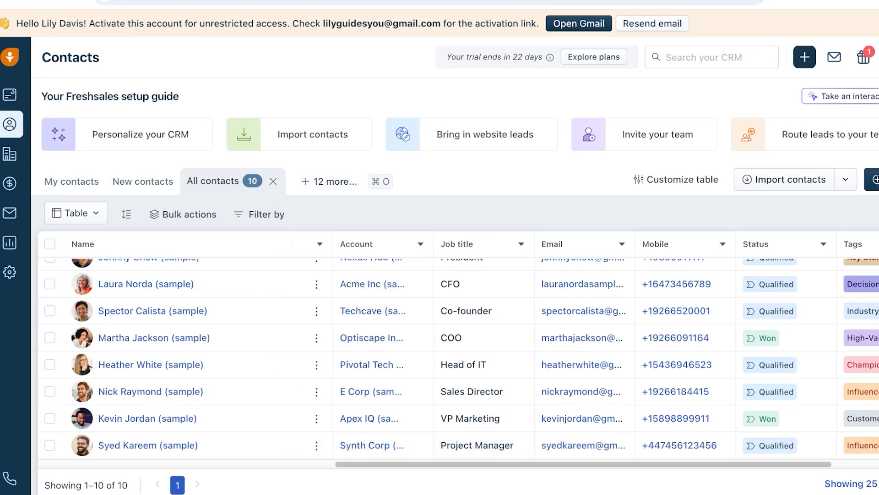
pyautogui.click(9, 154)
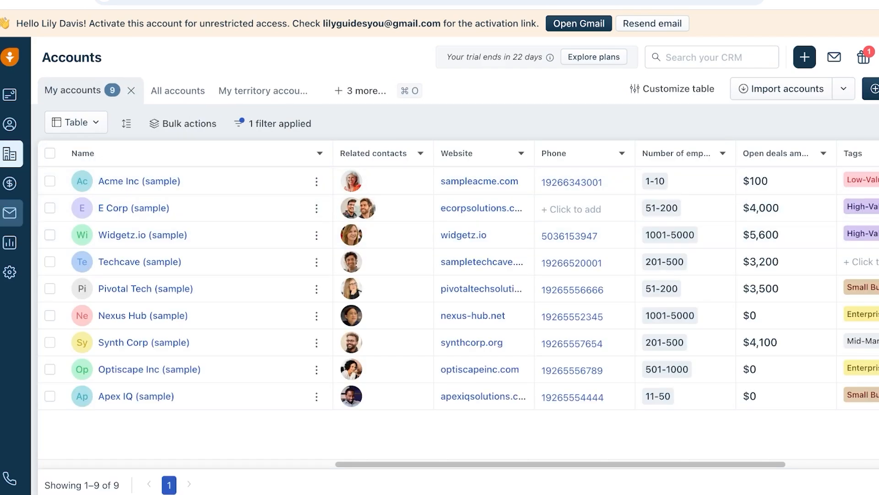
pyautogui.click(9, 183)
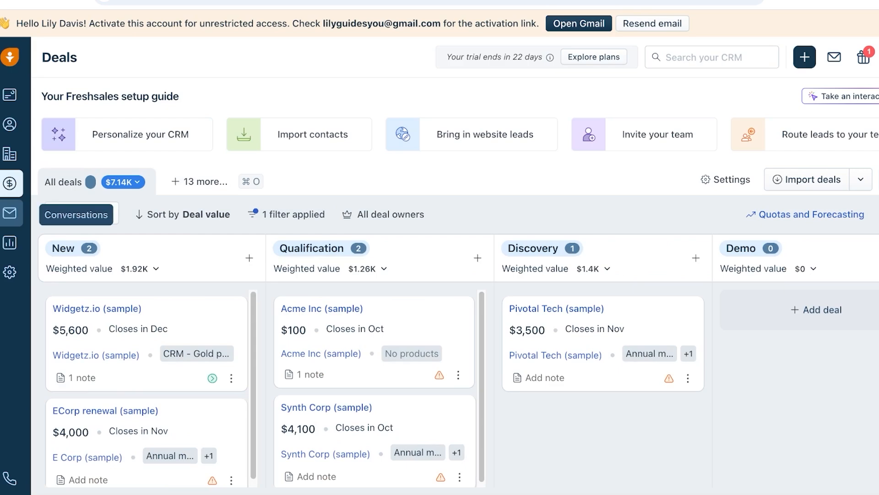
# Reach Admin Settings > Deals & Pipelines > Pipelines and start editing the Default Pipeline.
pyautogui.click(10, 242)
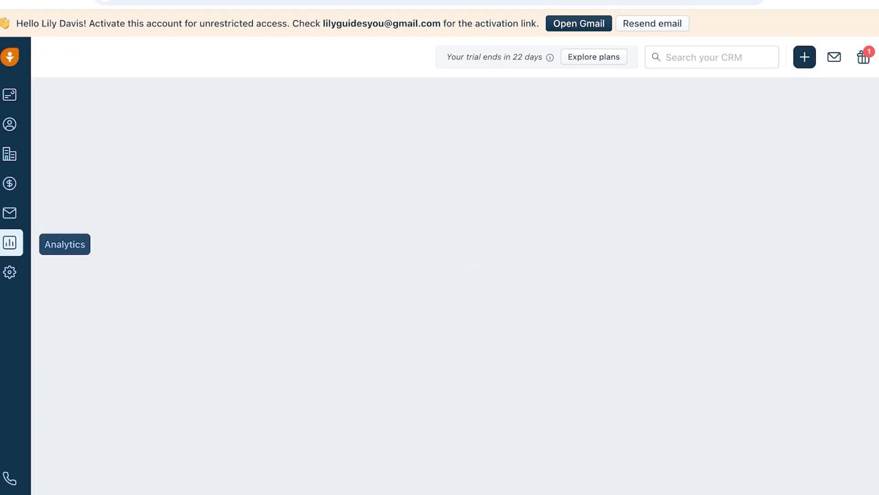
pyautogui.click(9, 272)
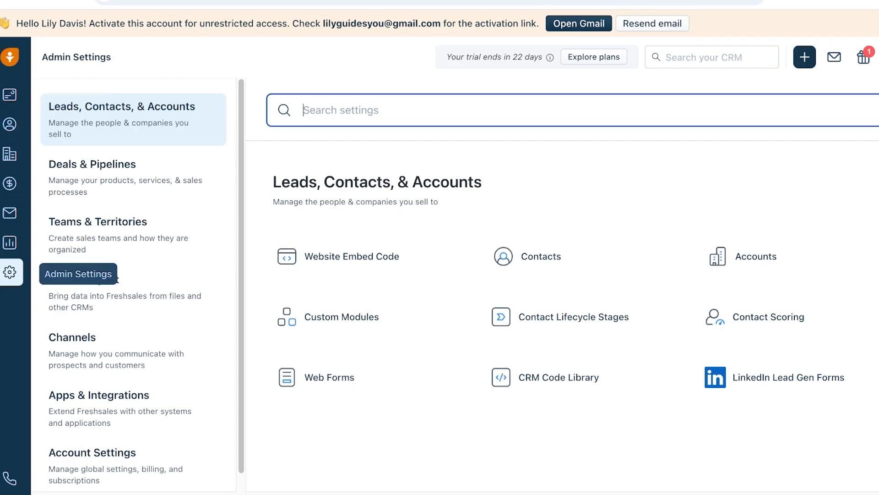
pyautogui.click(92, 164)
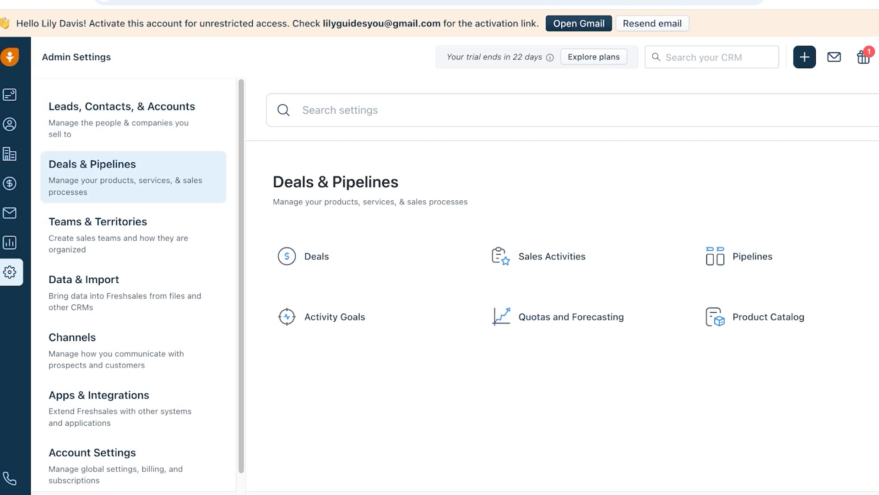
pyautogui.click(753, 256)
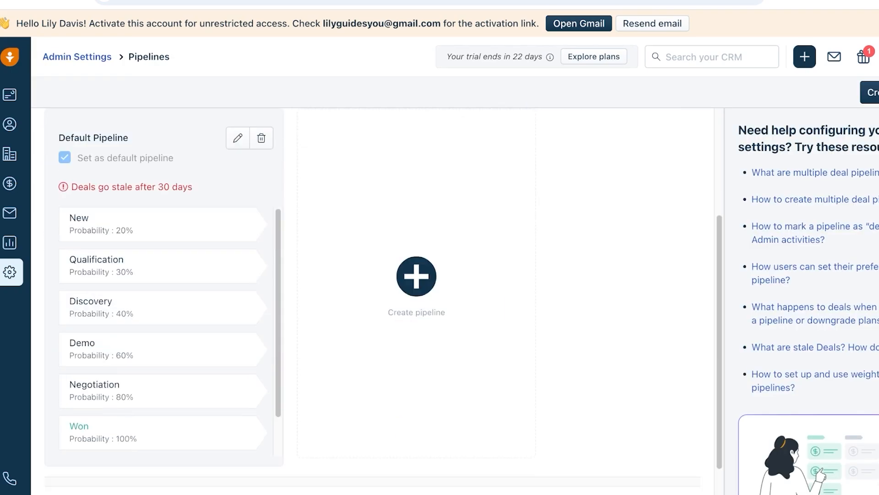
pyautogui.moveTo(238, 138)
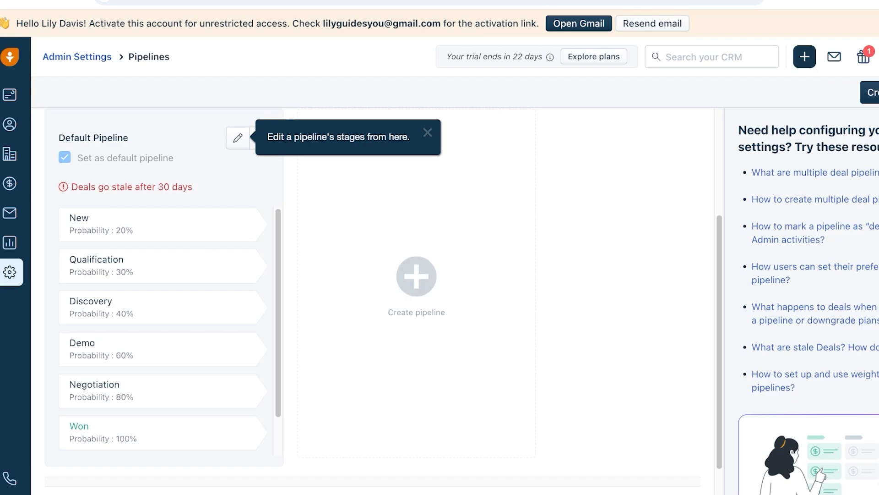
pyautogui.click(238, 138)
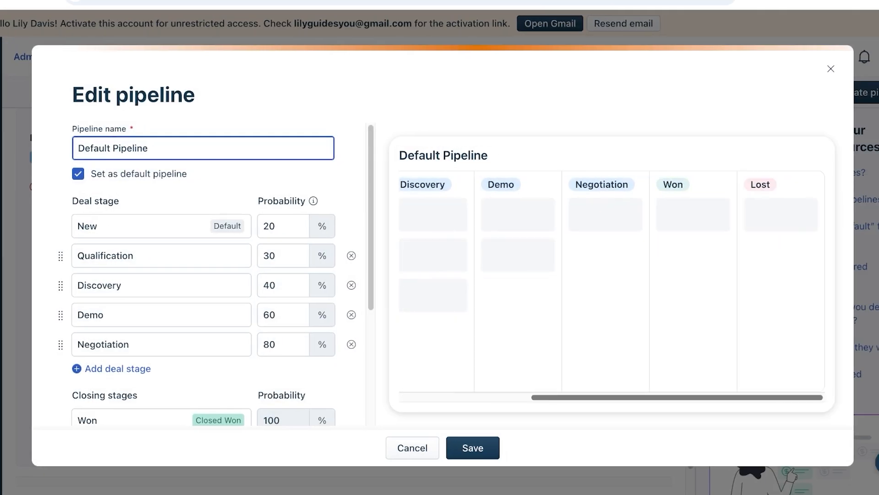
# Rename the Default Pipeline to Wholesale Retail.
pyautogui.hscroll(-3)
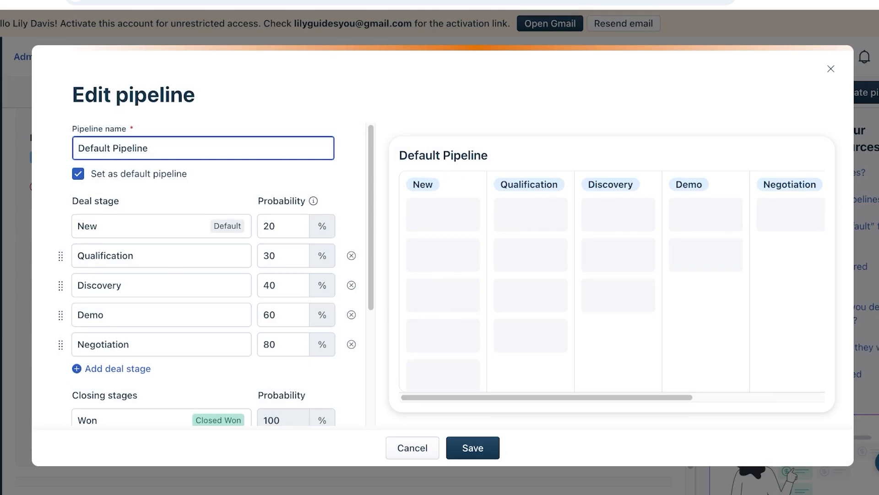
pyautogui.doubleClick(129, 148)
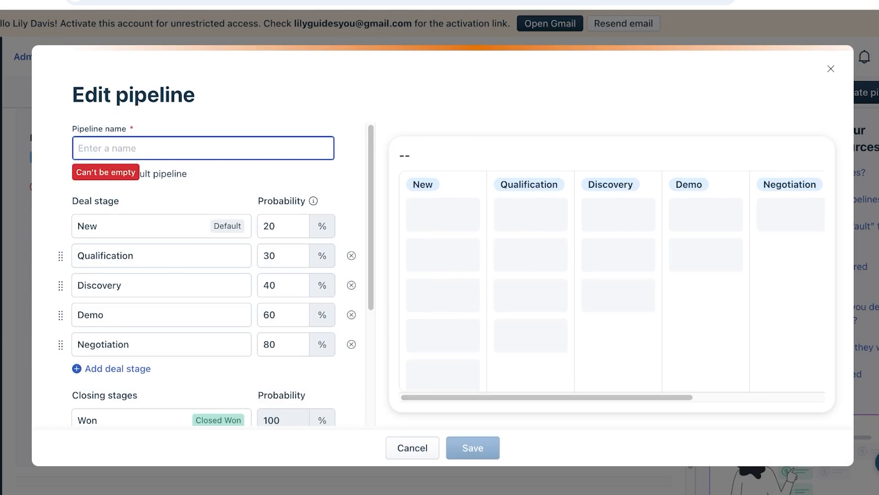
pyautogui.write('Wholesale')
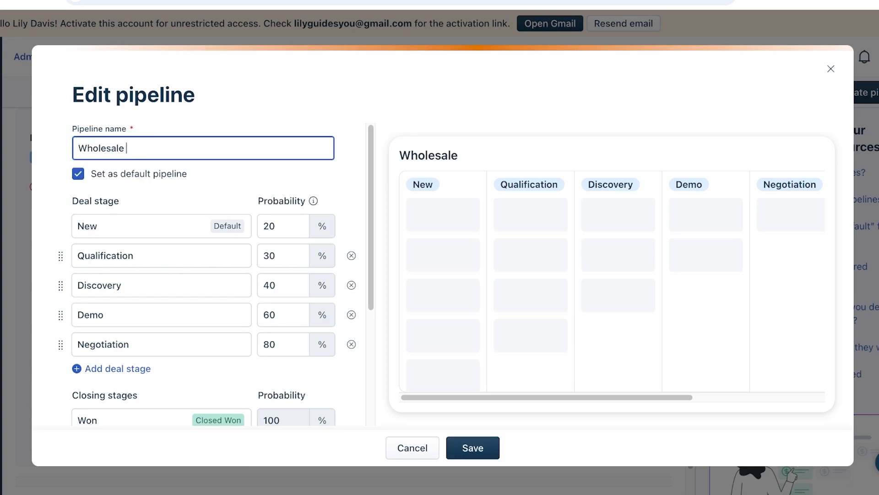
pyautogui.write('Retail')
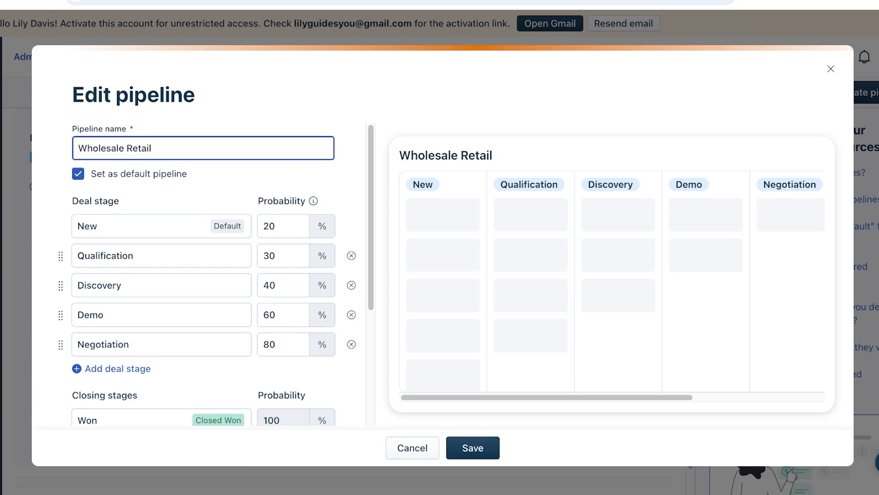
pyautogui.click(204, 148)
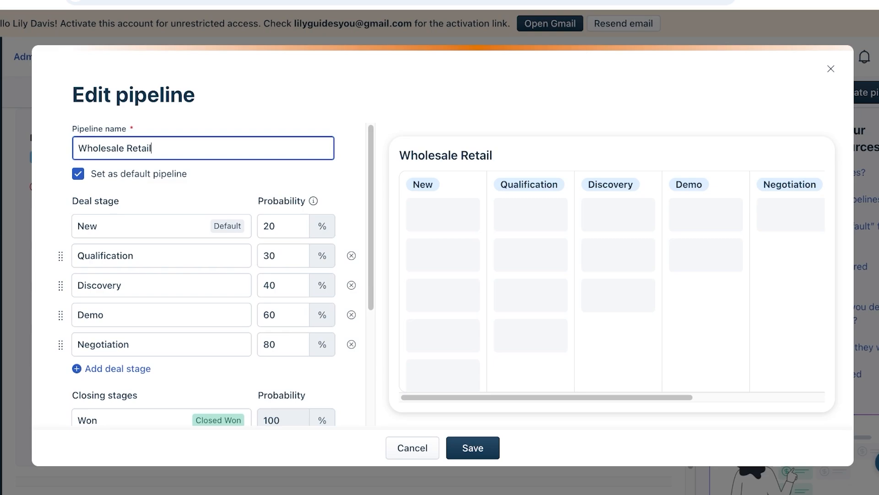
# Remove the Discovery stage, review the stage summary options and save the pipeline.
pyautogui.scroll(-3)
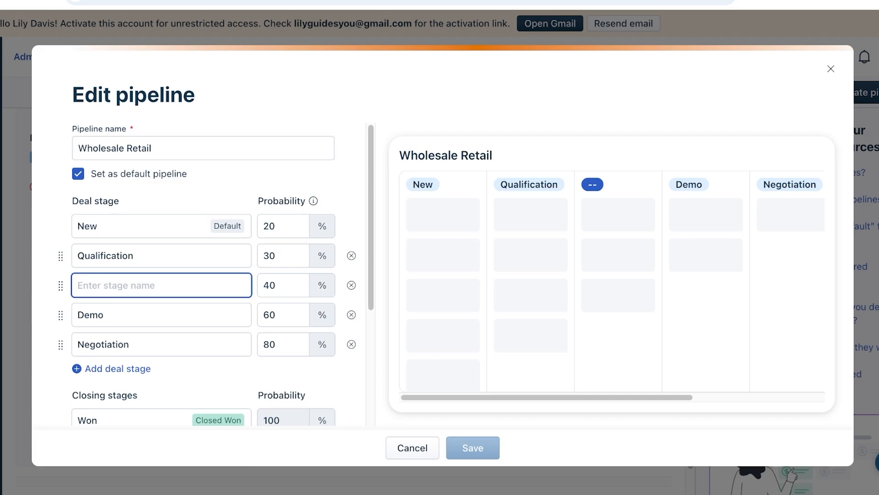
pyautogui.click(351, 285)
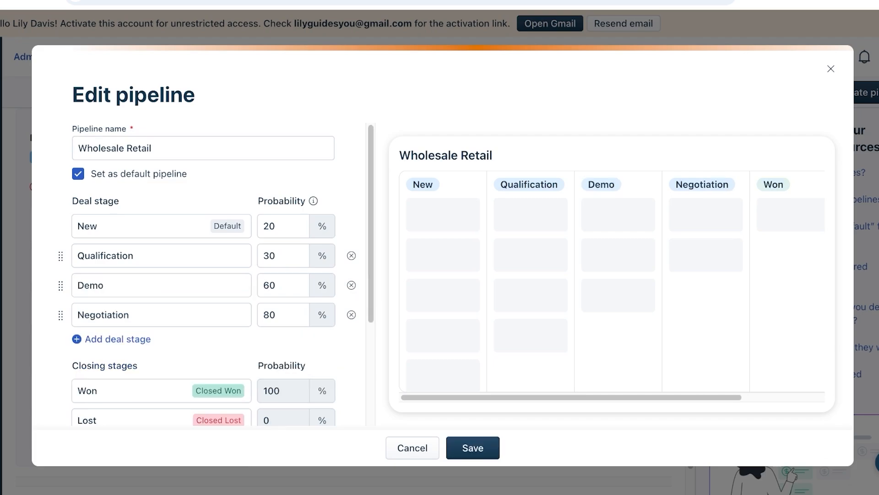
pyautogui.scroll(-3)
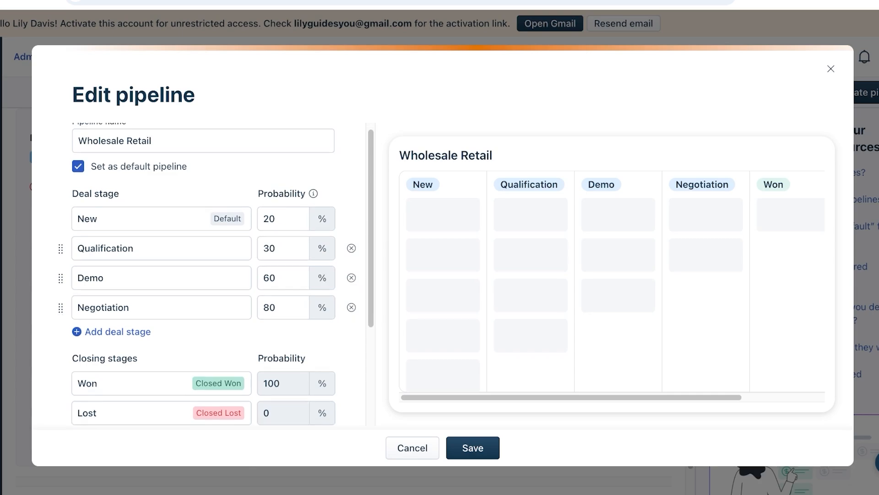
pyautogui.scroll(3)
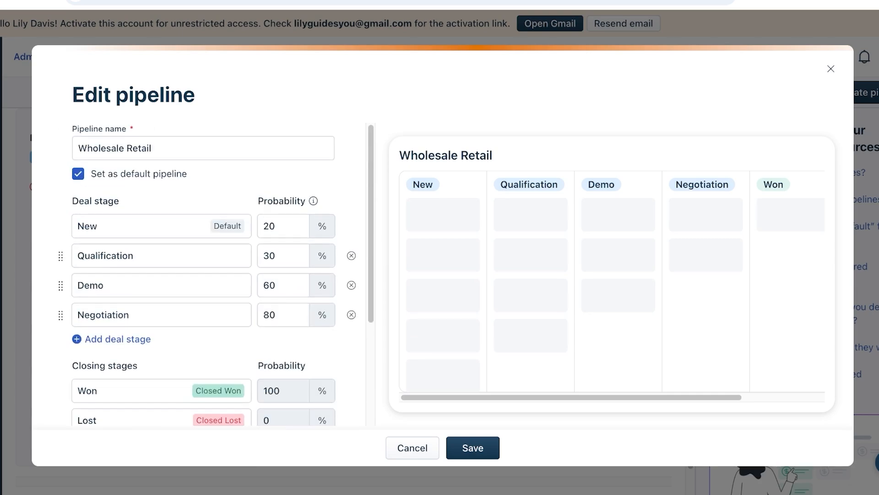
pyautogui.moveTo(315, 201)
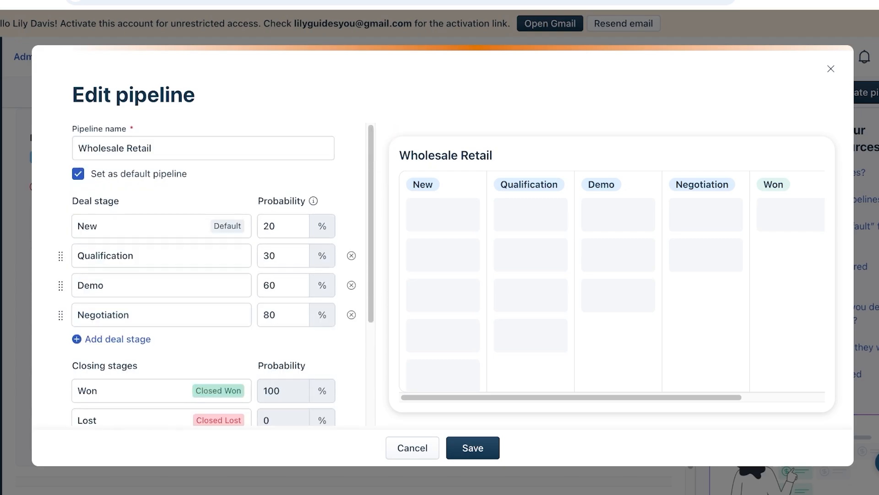
pyautogui.click(283, 314)
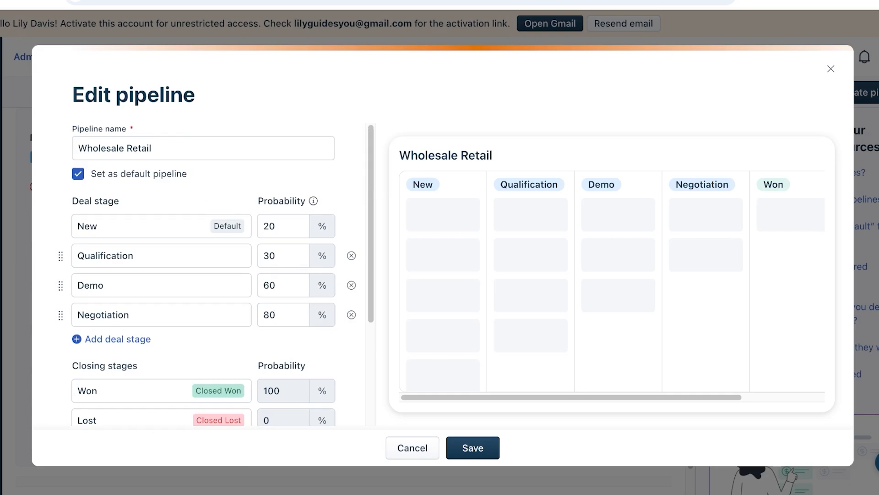
pyautogui.click(198, 324)
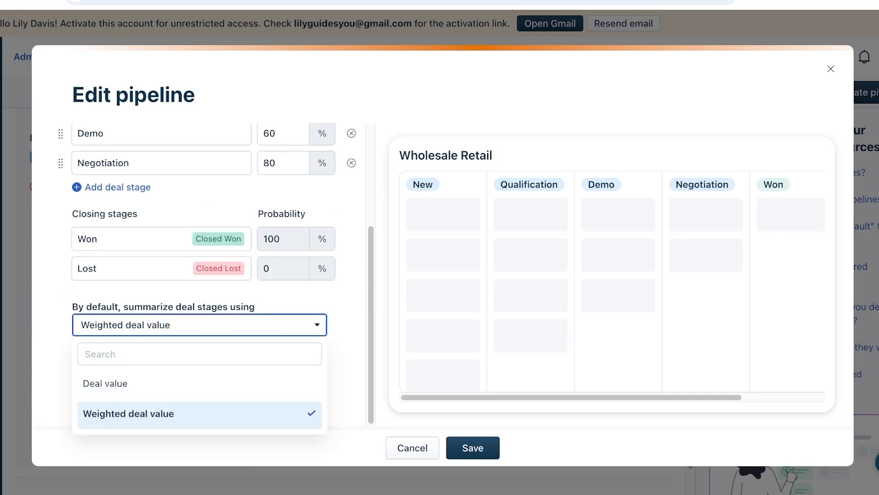
pyautogui.moveTo(199, 383)
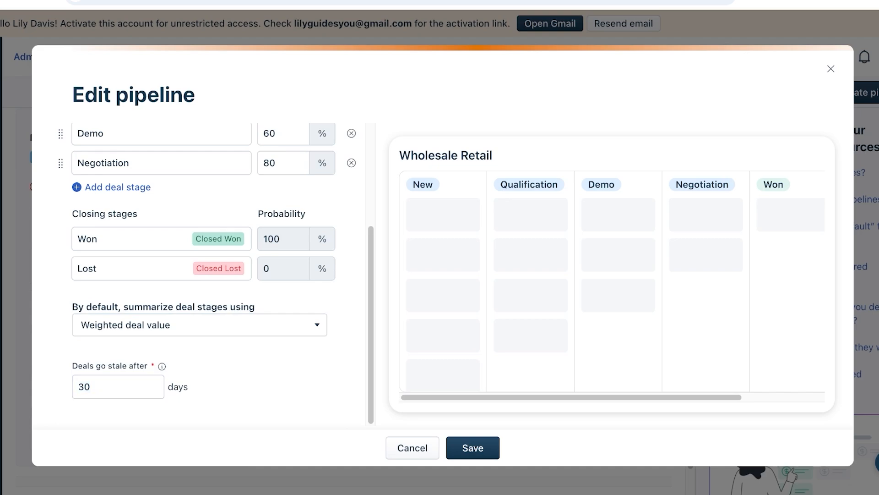
pyautogui.click(473, 448)
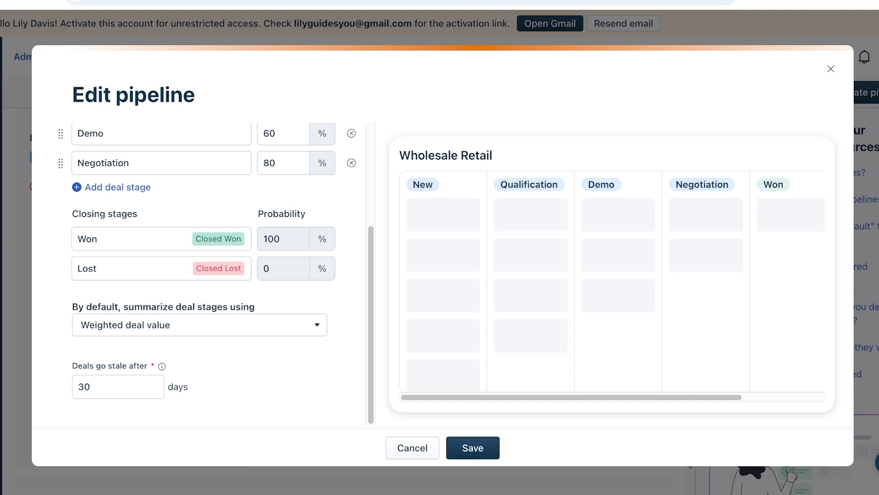
pyautogui.click(473, 448)
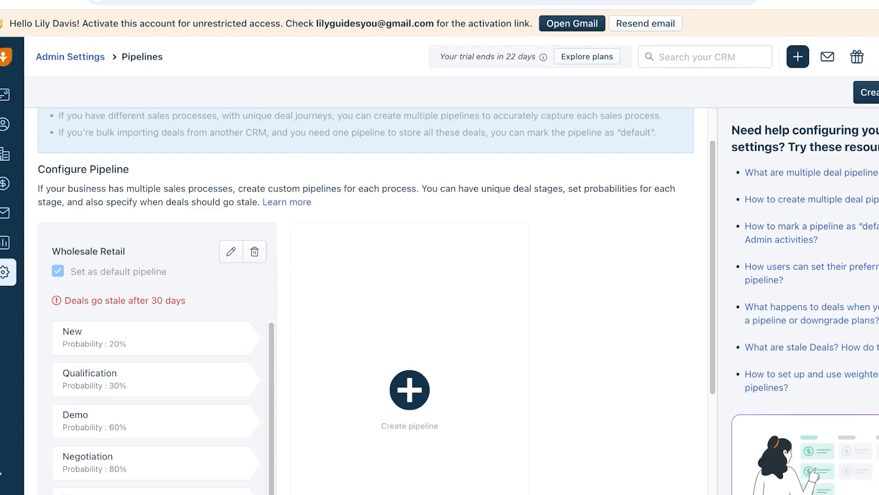
# Return to the All contacts list and start a blank Add contact form.
pyautogui.click(19, 124)
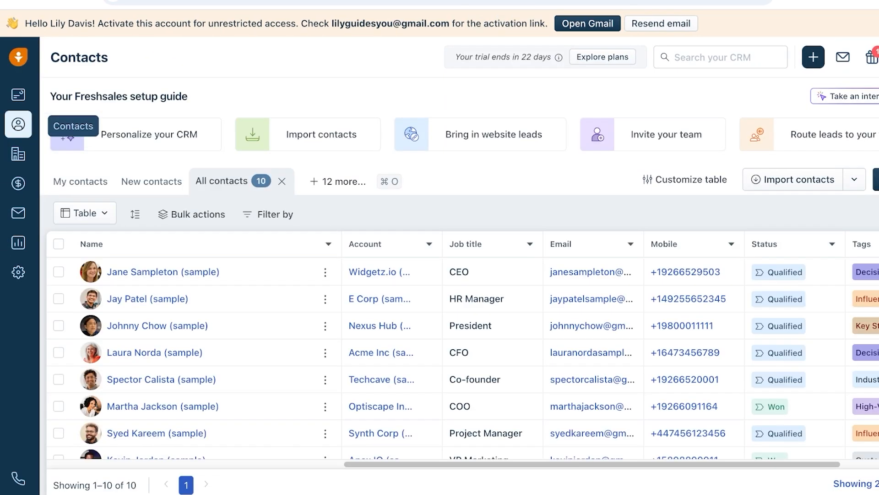
pyautogui.click(798, 179)
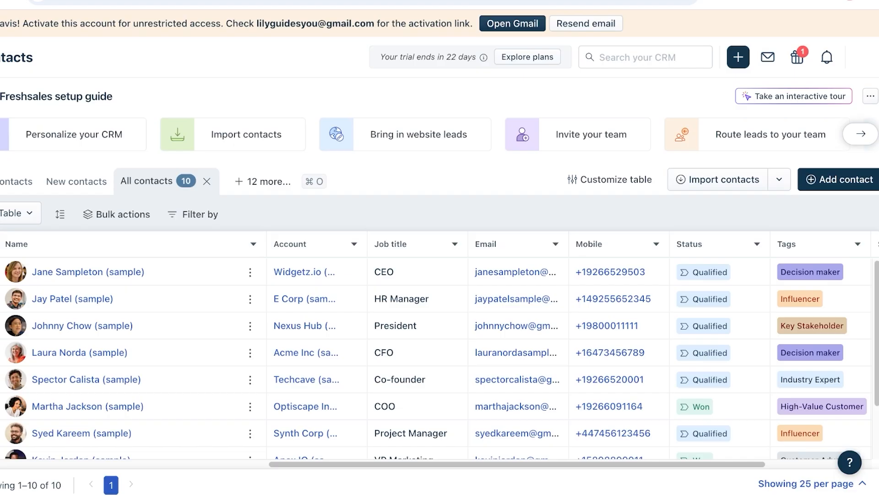
pyautogui.click(838, 178)
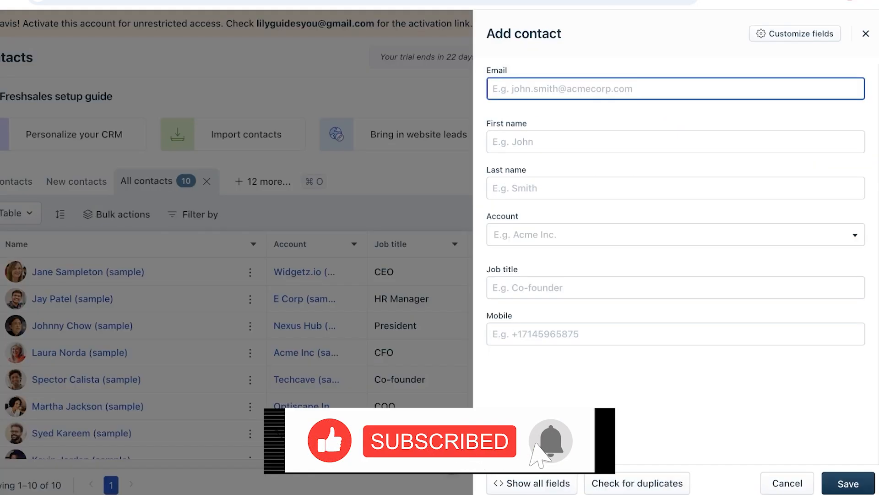
pyautogui.click(531, 482)
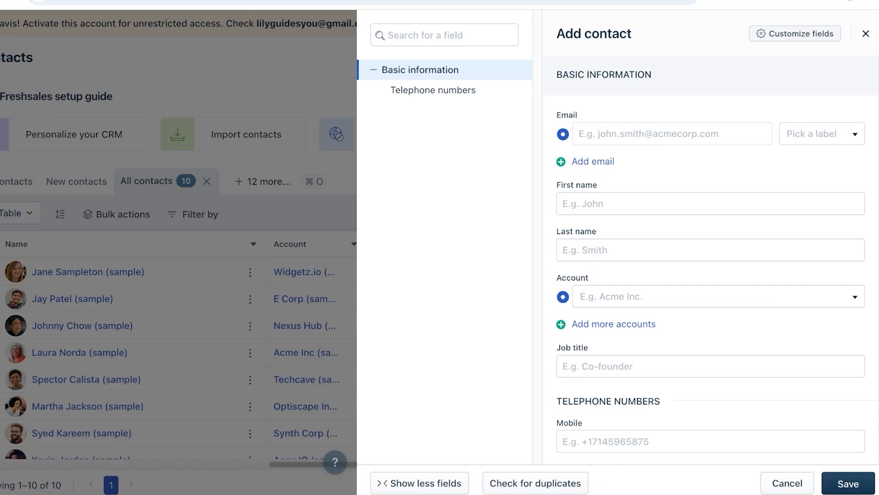
pyautogui.click(671, 134)
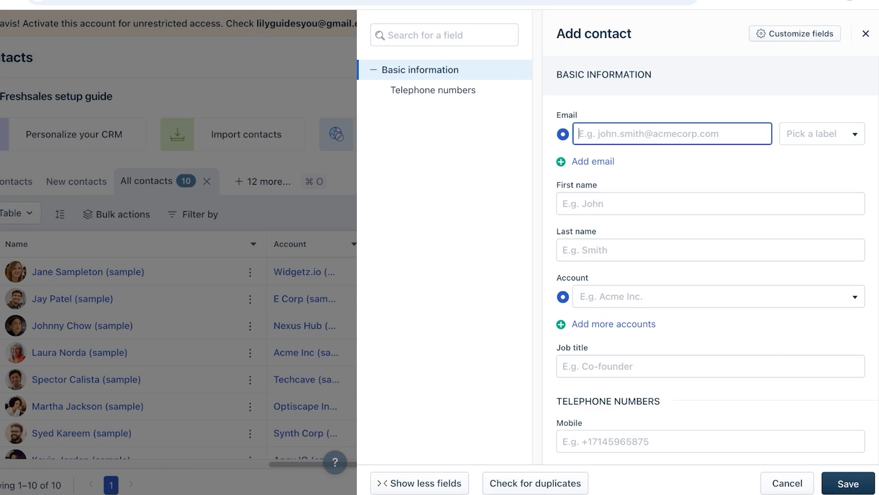
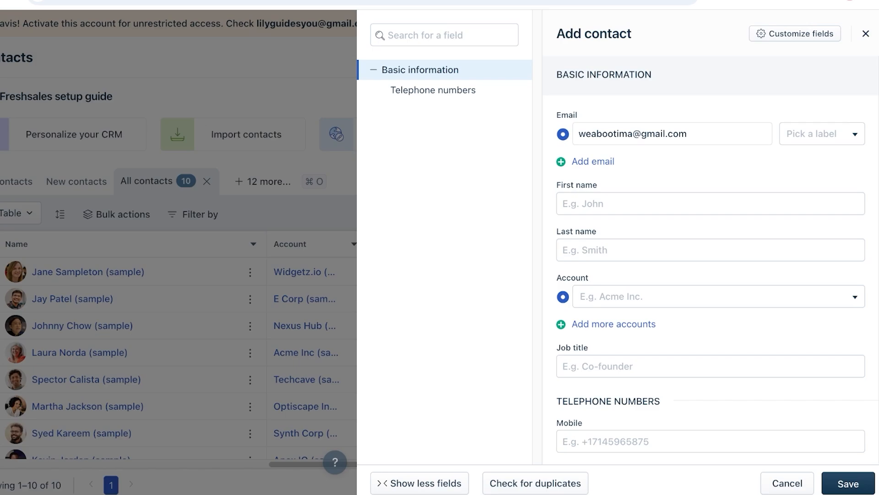
pyautogui.click(820, 133)
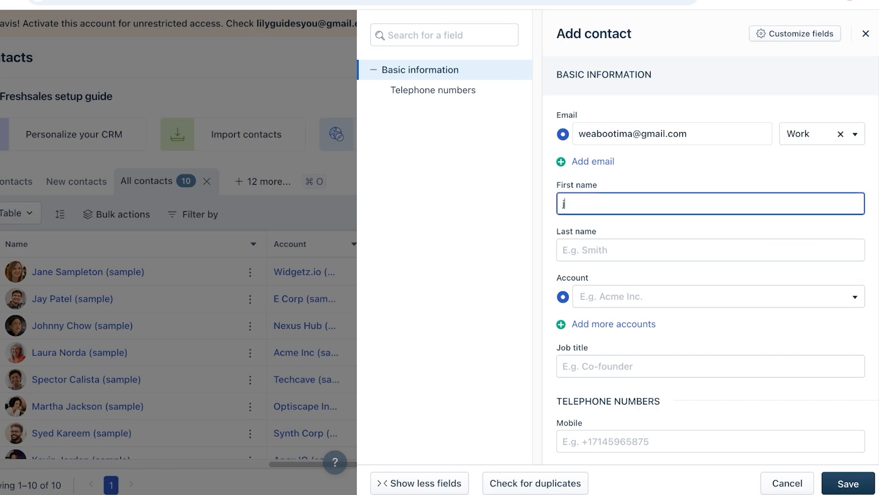
pyautogui.write('doe')
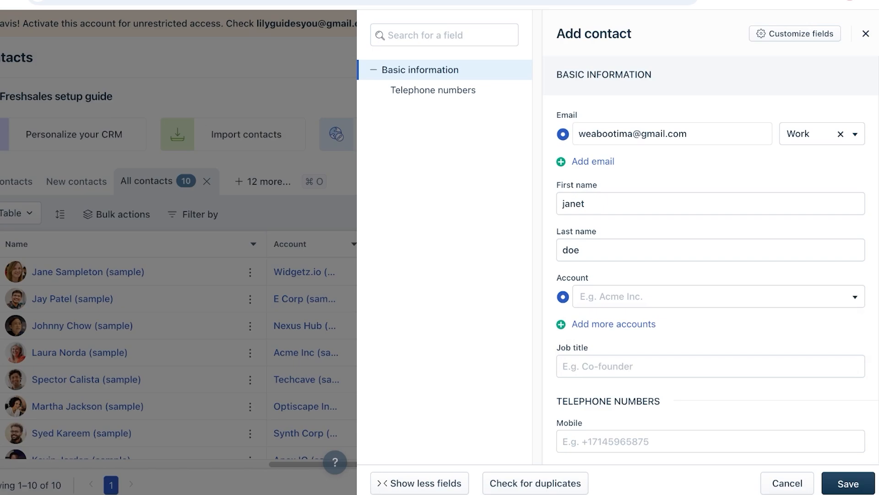
# Discard the extra account slot and set the job title to Founder.
pyautogui.click(614, 323)
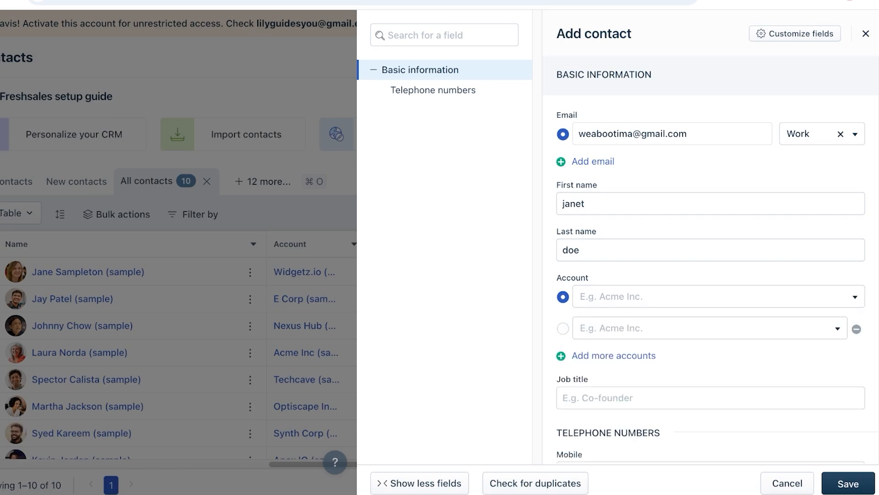
pyautogui.click(835, 327)
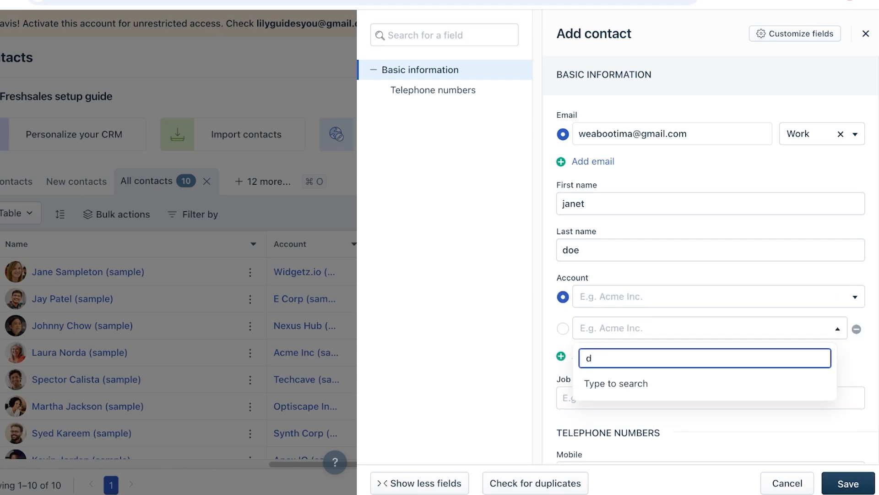
pyautogui.press('Backspace')
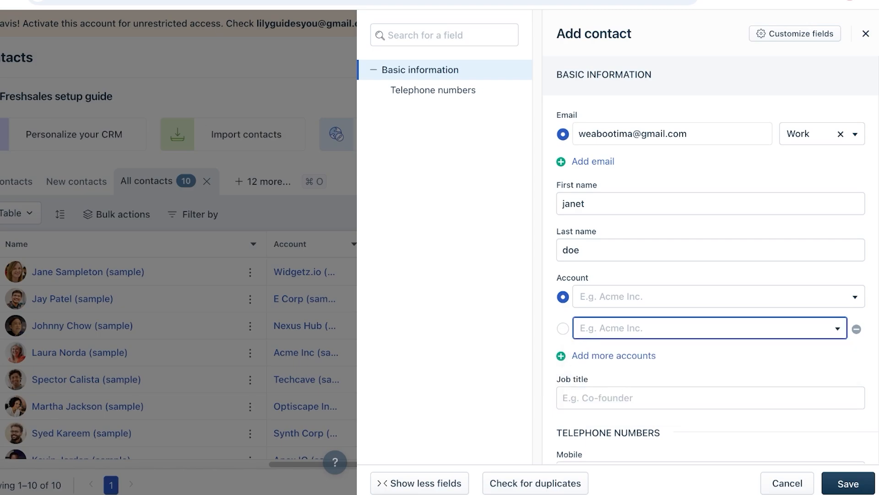
pyautogui.click(855, 329)
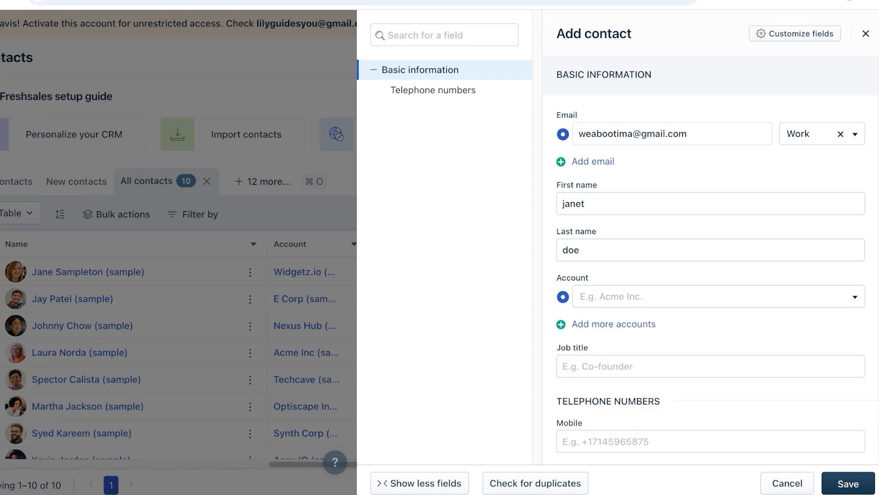
pyautogui.click(708, 365)
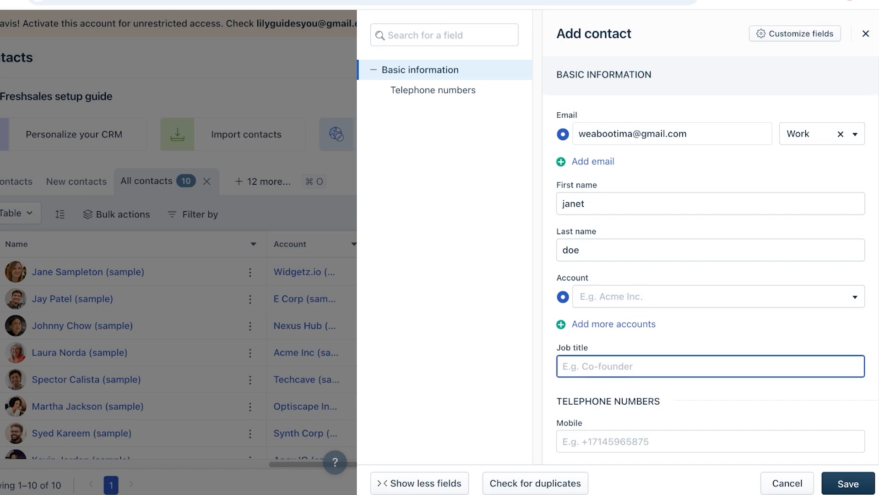
pyautogui.write('Founder')
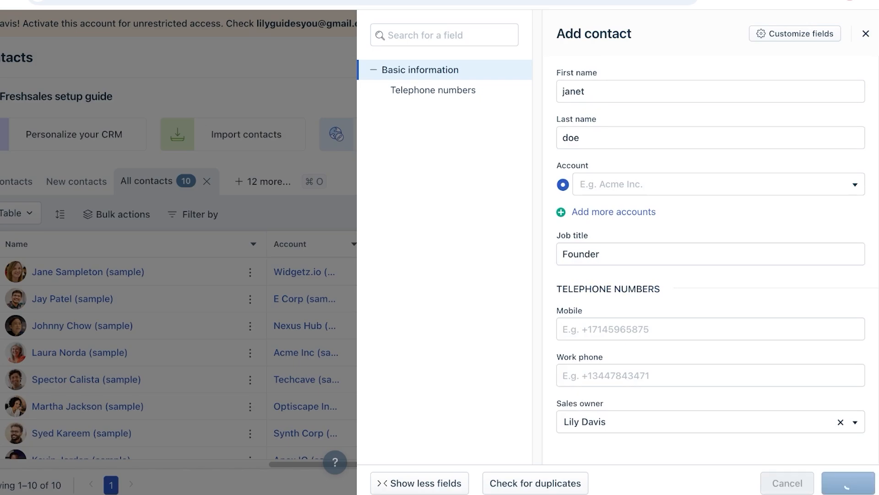
# Save janet doe and check her insights, deals and accounts sections are empty.
pyautogui.click(847, 483)
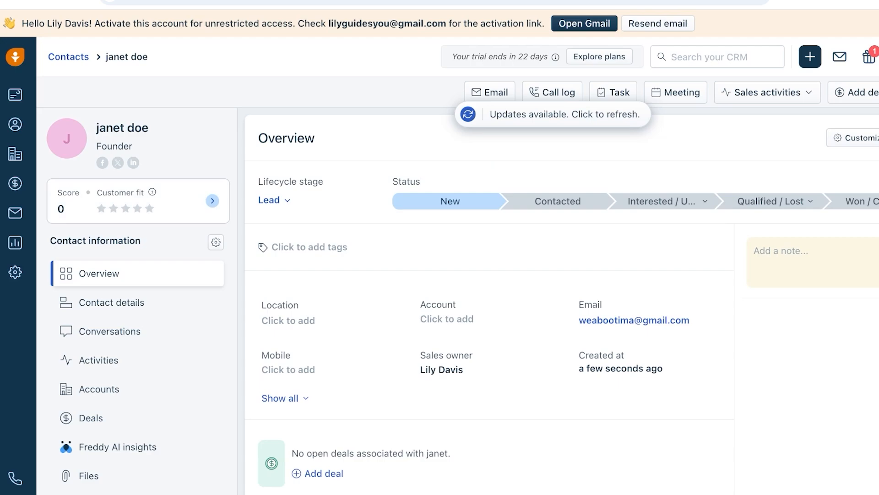
pyautogui.click(117, 447)
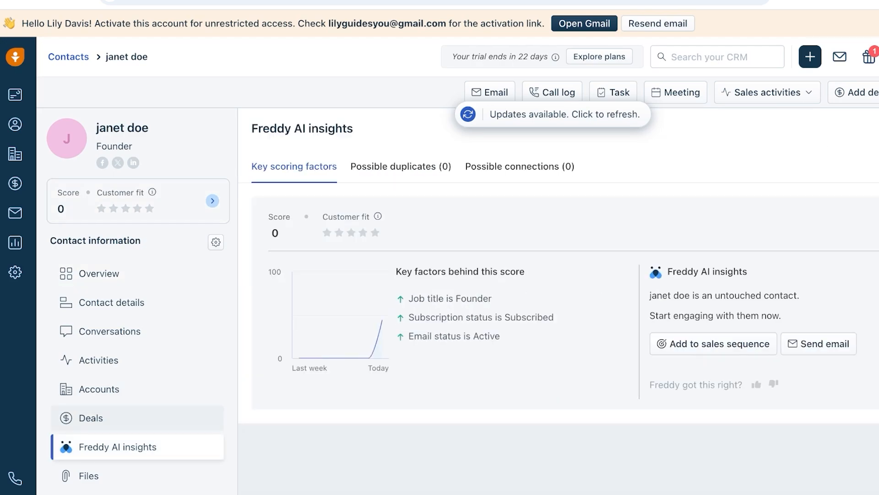
pyautogui.click(91, 417)
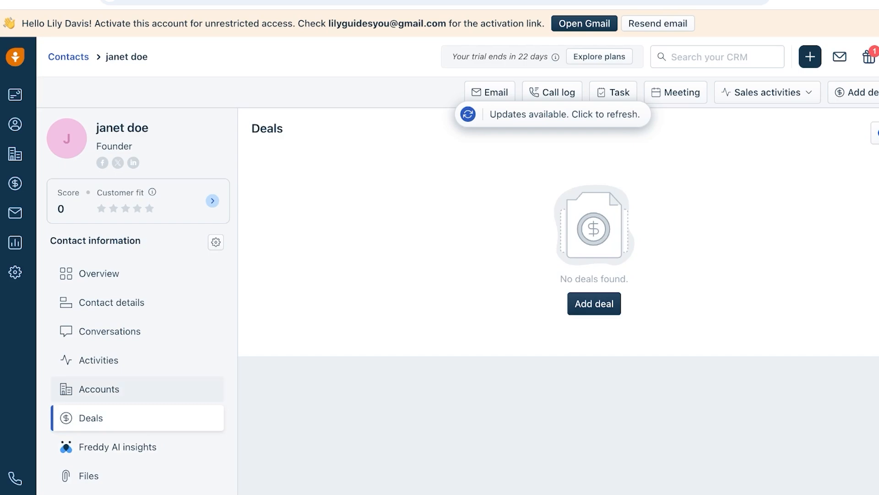
pyautogui.click(99, 388)
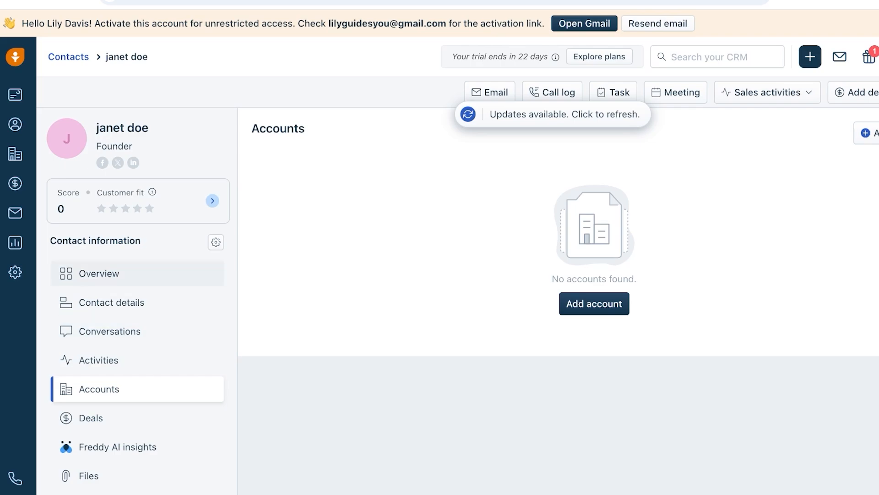
pyautogui.click(100, 273)
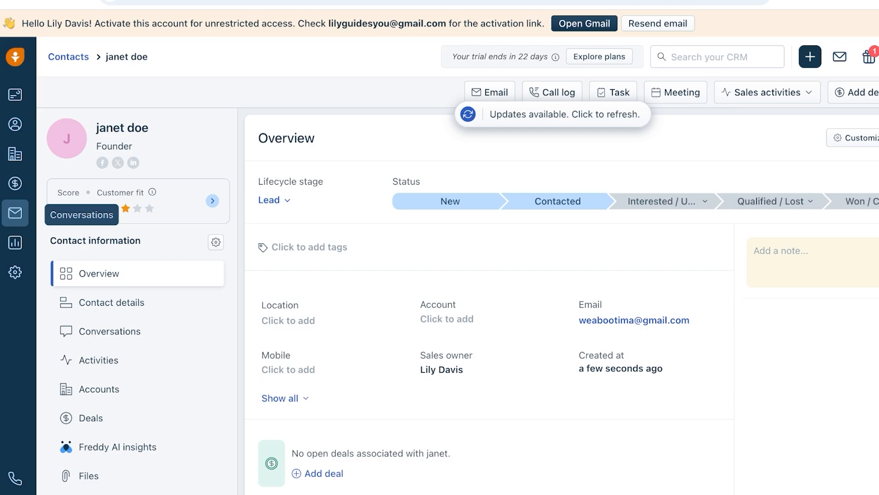
# Create and save the account Meraki, then start adding a contact under it.
pyautogui.click(15, 154)
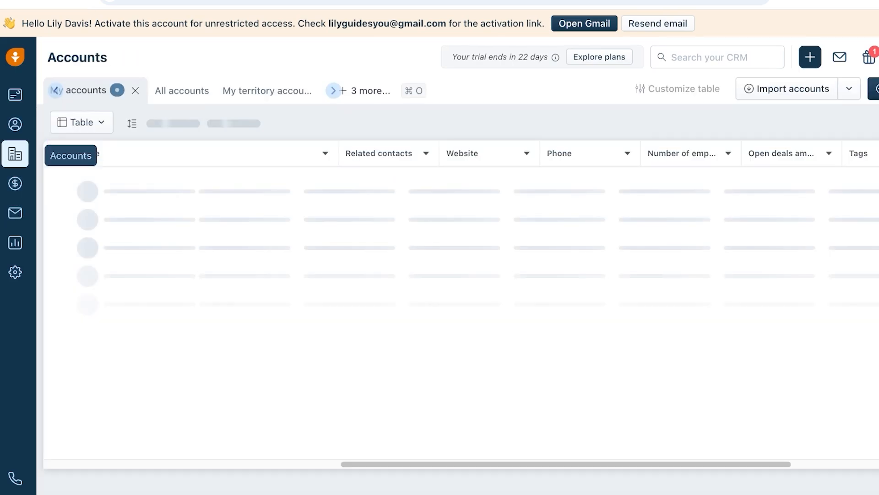
pyautogui.click(810, 57)
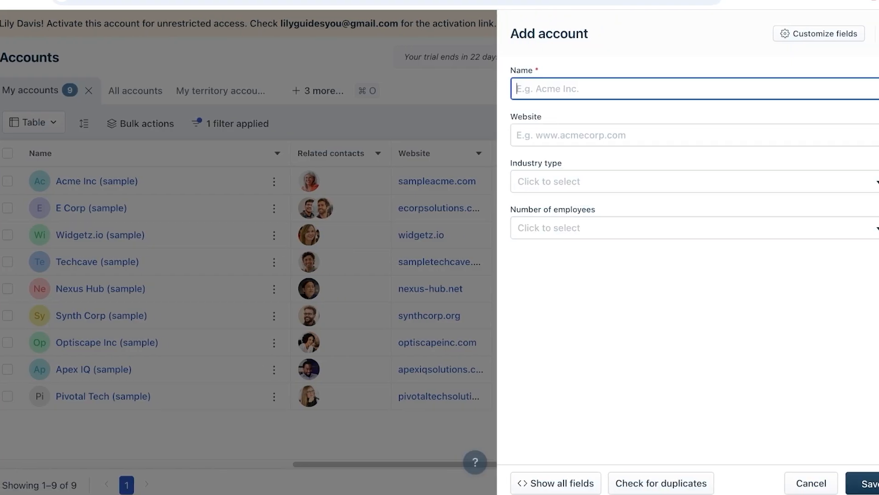
pyautogui.write('Meraki')
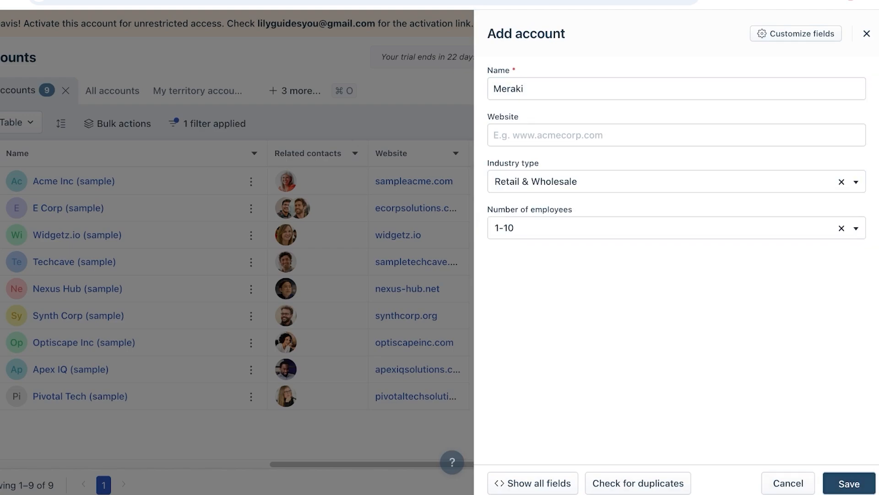
pyautogui.click(848, 483)
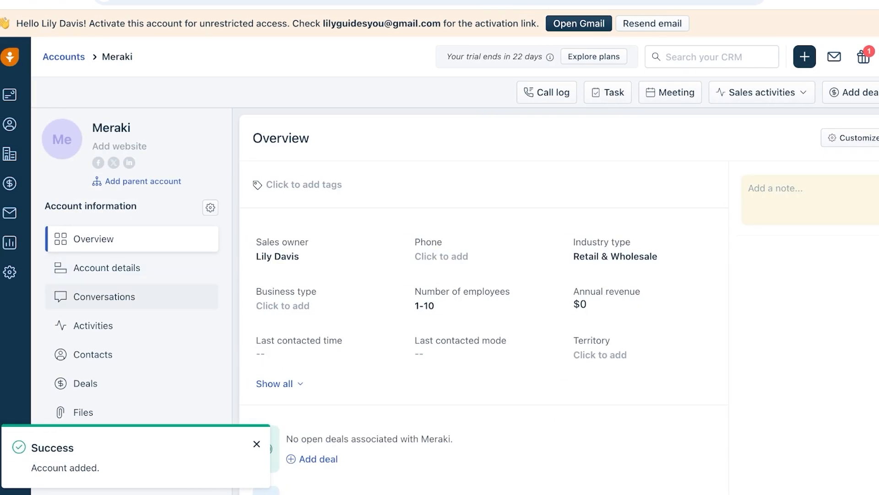
pyautogui.click(95, 354)
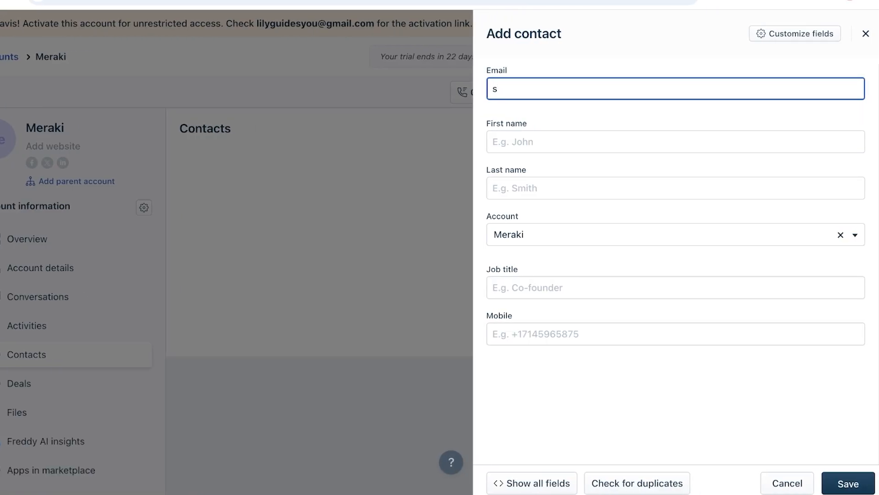
# Set Meraki as janet doe's account from the contacts list, then view the accounts list.
pyautogui.press('Backspace')
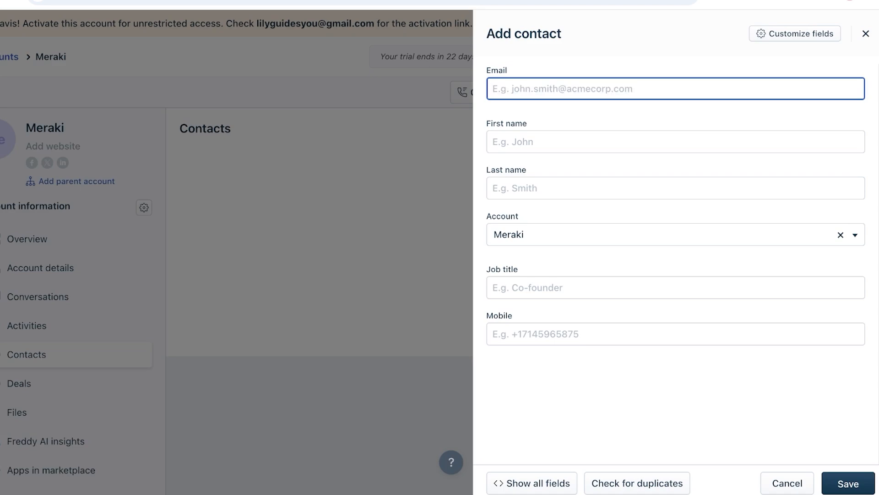
pyautogui.click(787, 482)
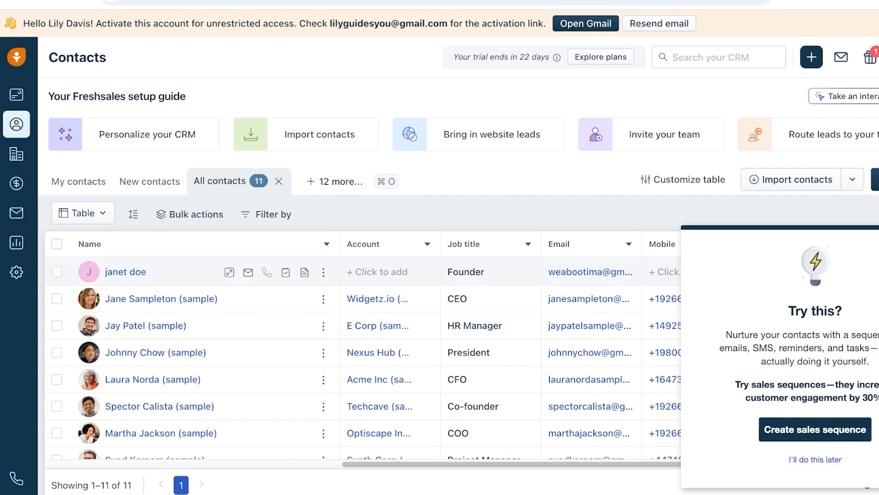
pyautogui.click(376, 271)
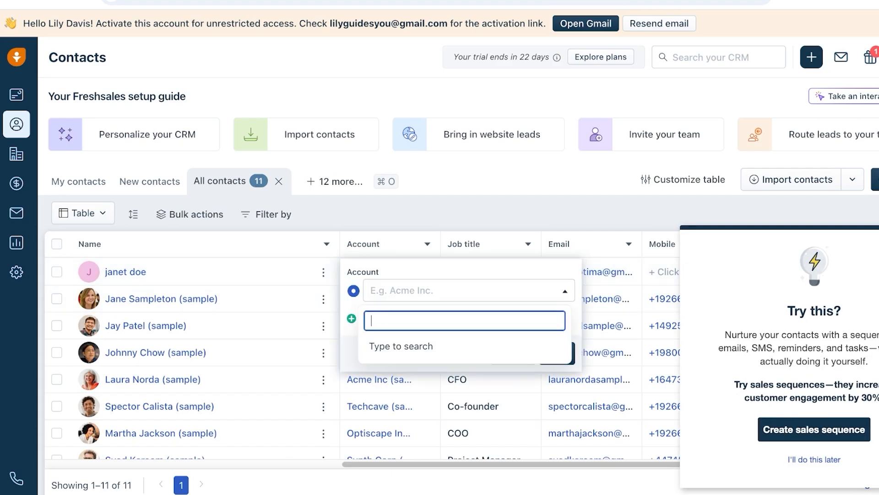
pyautogui.write('meraki')
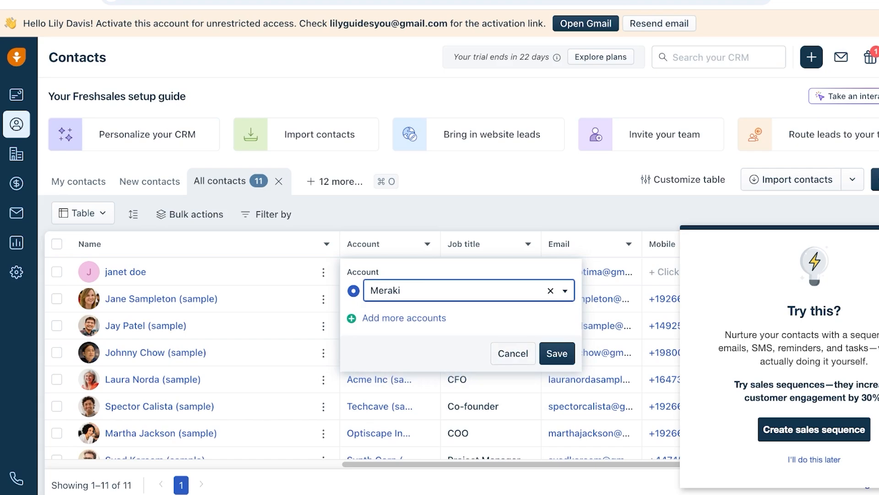
pyautogui.click(556, 353)
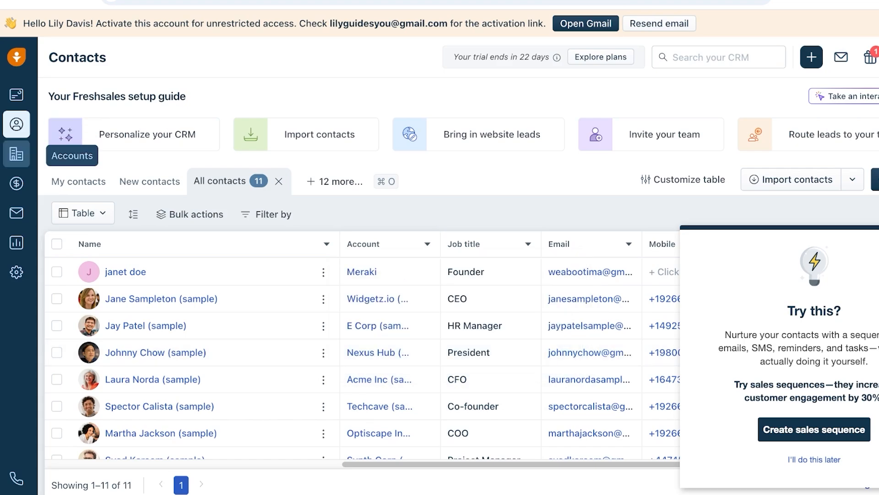
pyautogui.click(17, 154)
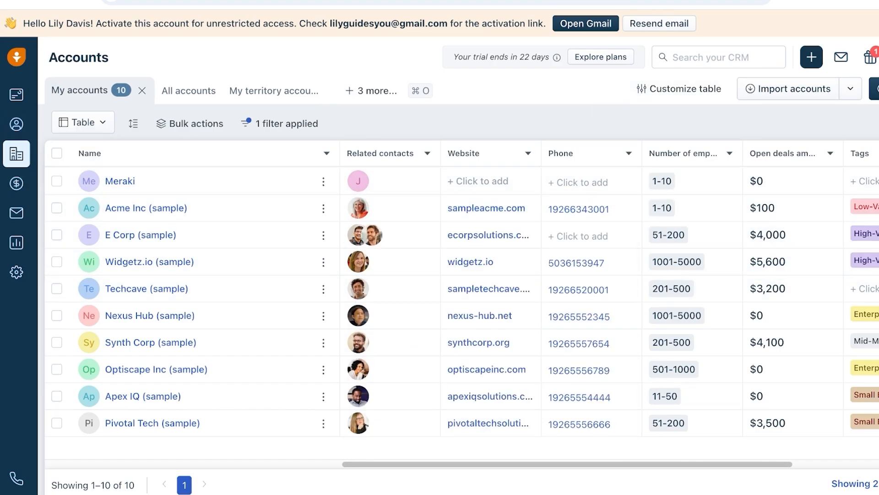
pyautogui.moveTo(577, 235)
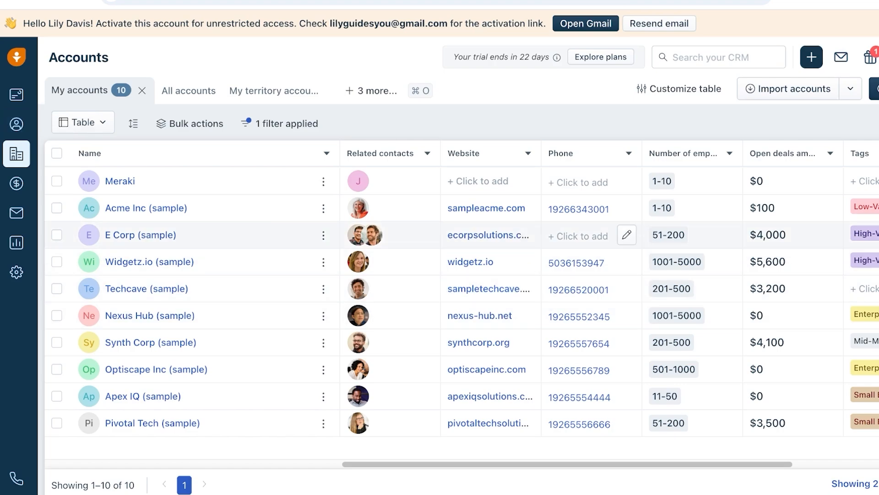
pyautogui.moveTo(146, 208)
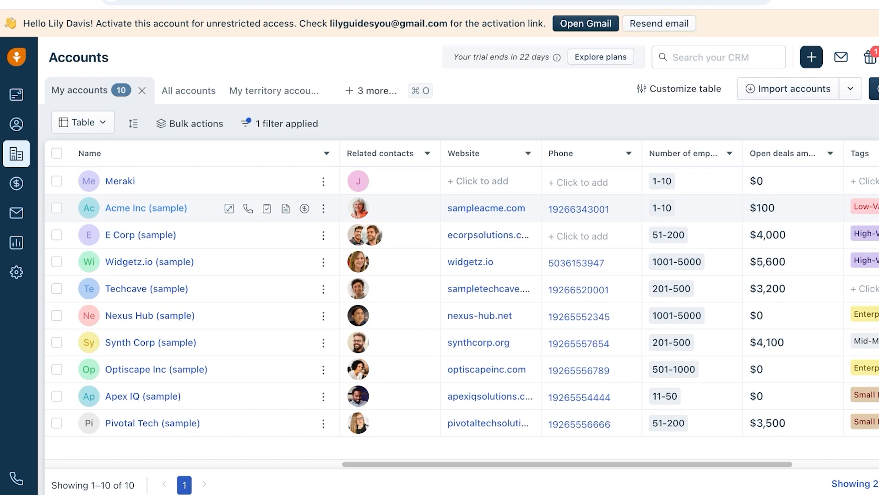
pyautogui.moveTo(16, 183)
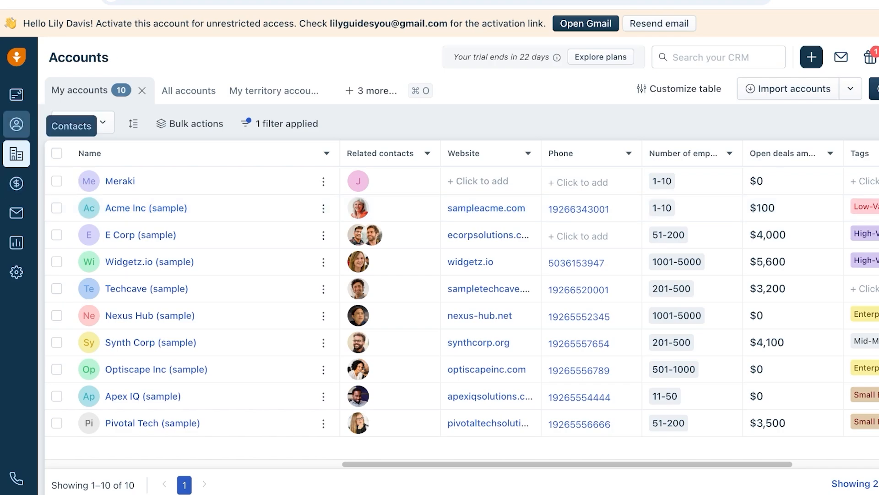
# Relate the new deal to janet doe and choose Expansion as the deal type.
pyautogui.click(17, 183)
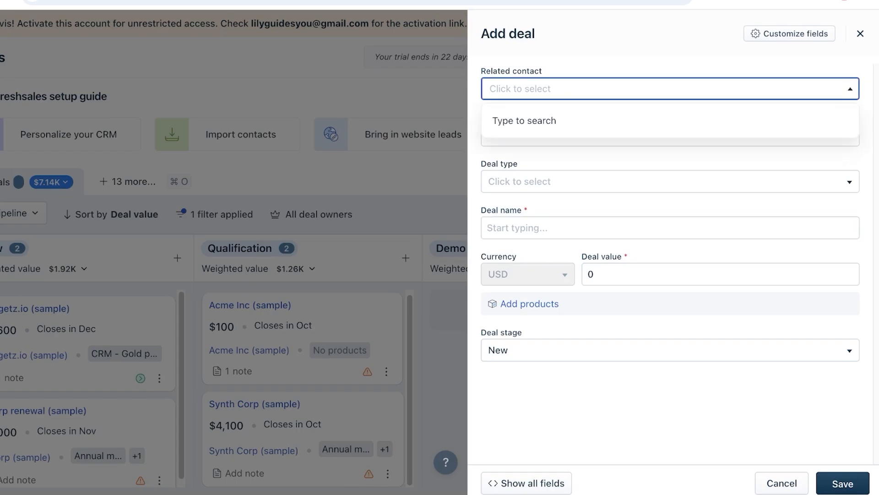
pyautogui.write('janet doe')
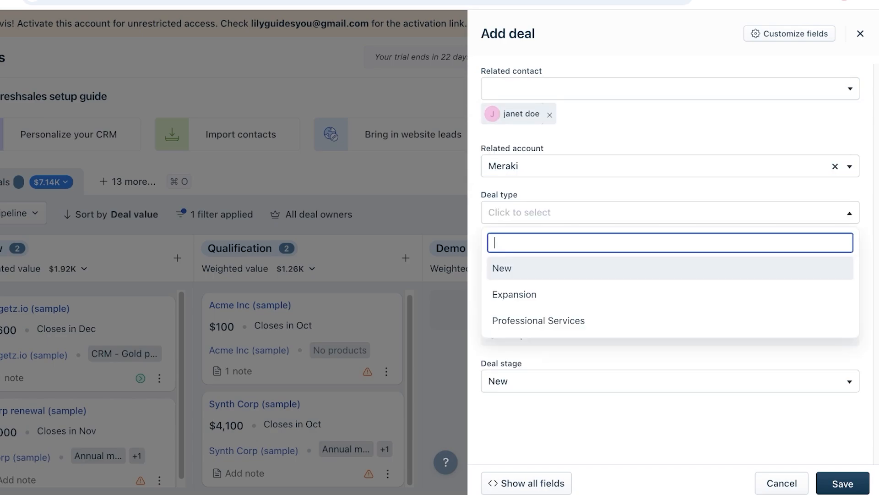
pyautogui.moveTo(513, 294)
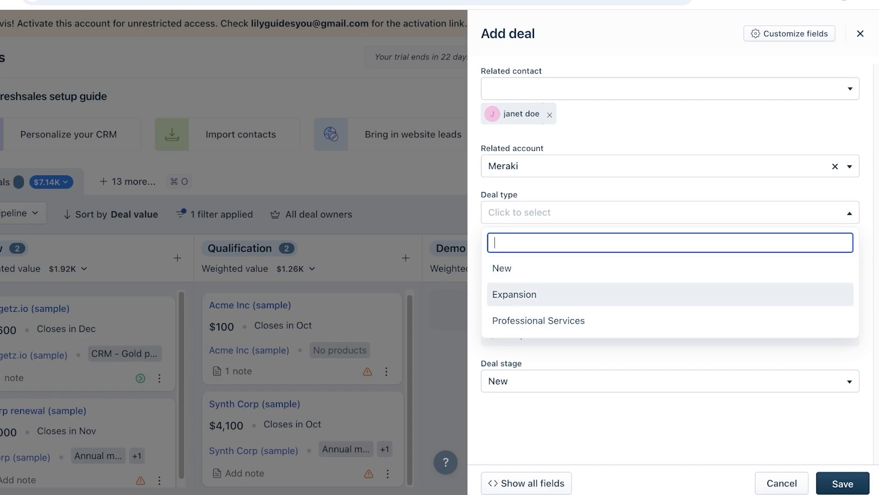
pyautogui.click(514, 294)
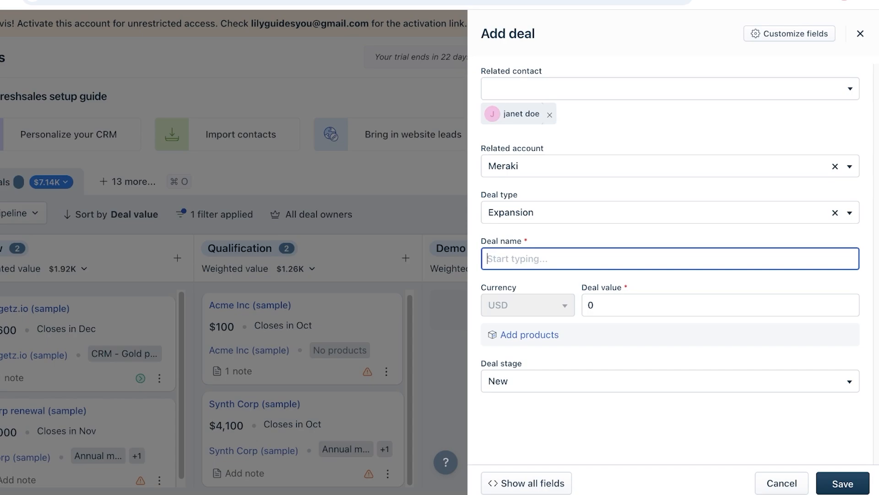
# Name the deal Wholesale Button Supply and move on to its products.
pyautogui.write('Wholesale T')
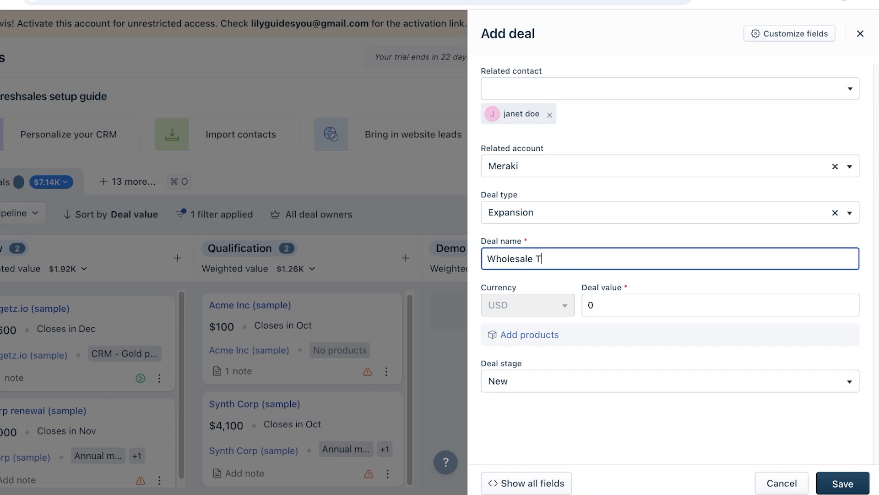
pyautogui.write('Button Su')
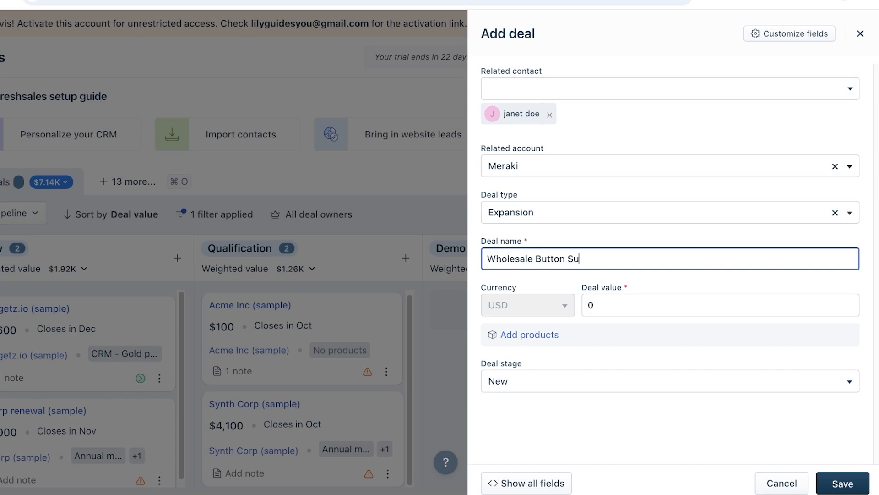
pyautogui.click(529, 334)
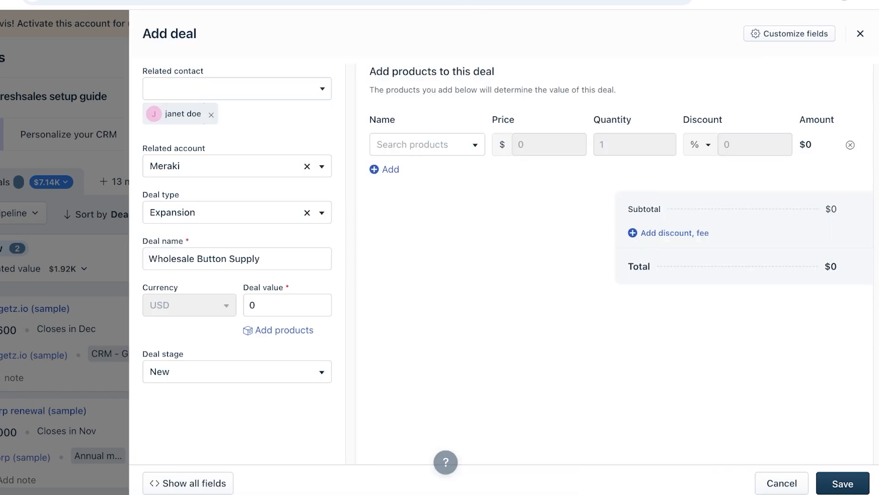
# Set the deal value to 50000 and the deal stage to Qualification.
pyautogui.click(280, 304)
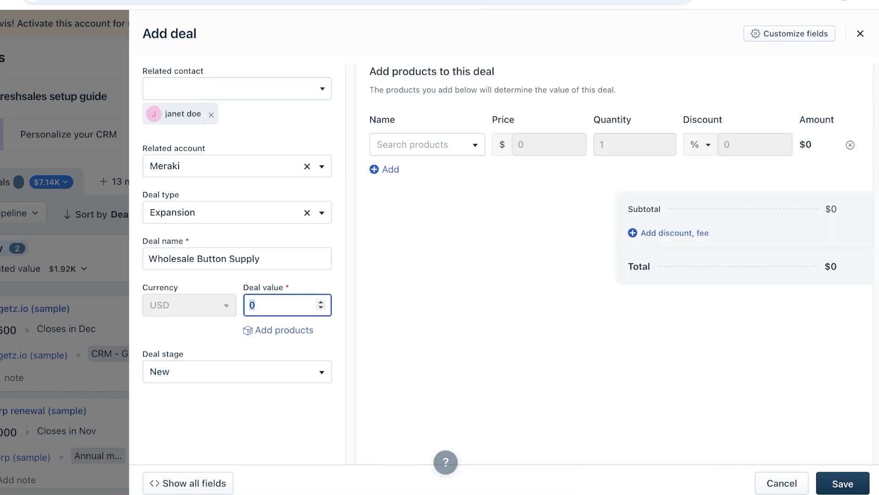
pyautogui.write('50000')
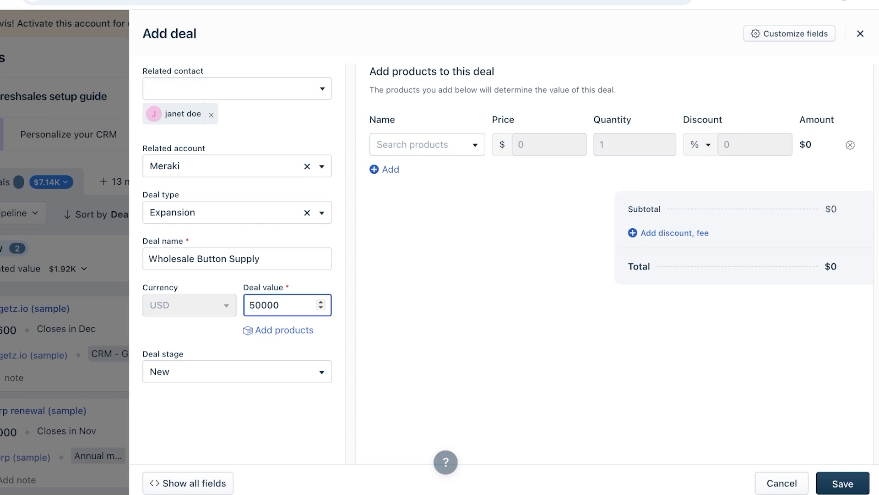
pyautogui.click(236, 371)
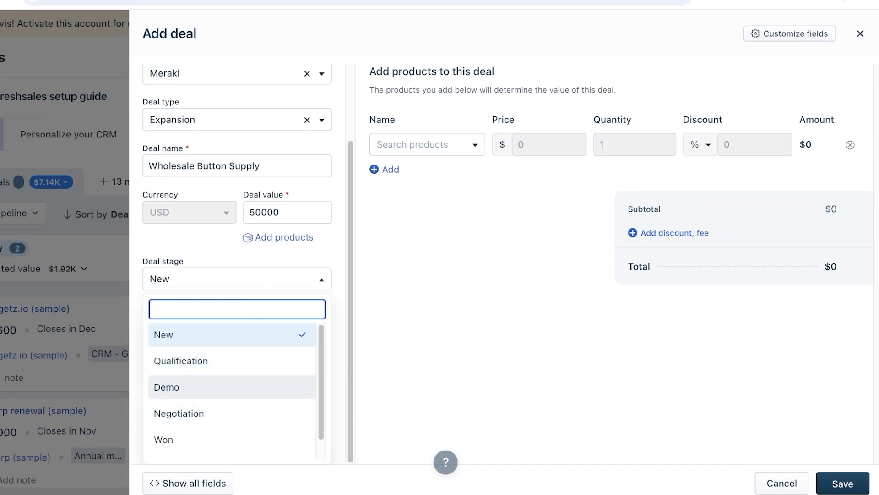
pyautogui.click(180, 359)
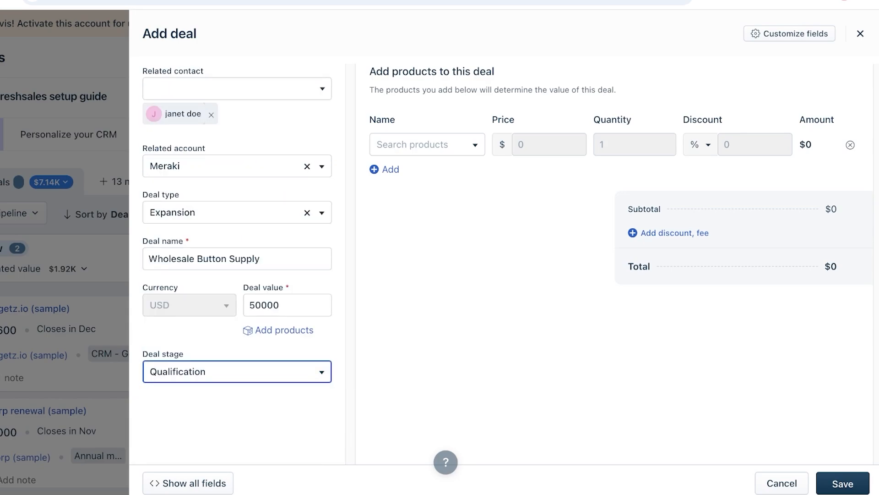
# Browse the Consumables and Hardware product categories, then start a new product.
pyautogui.click(426, 143)
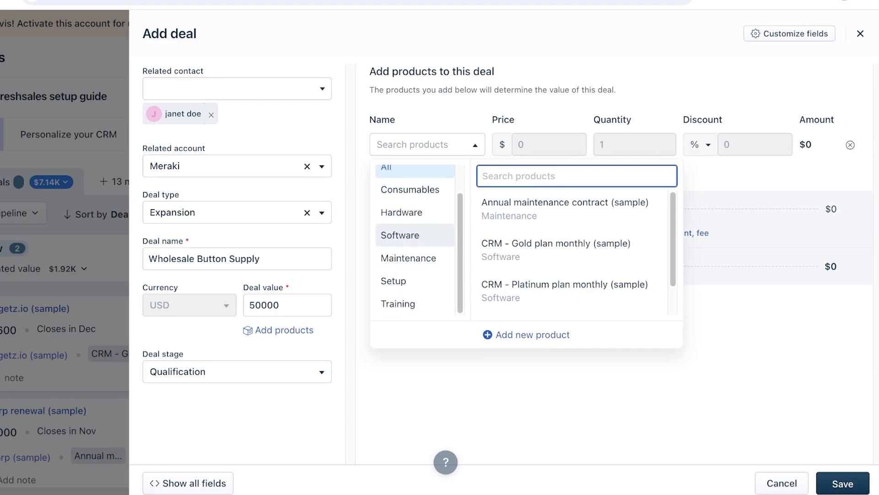
pyautogui.click(411, 190)
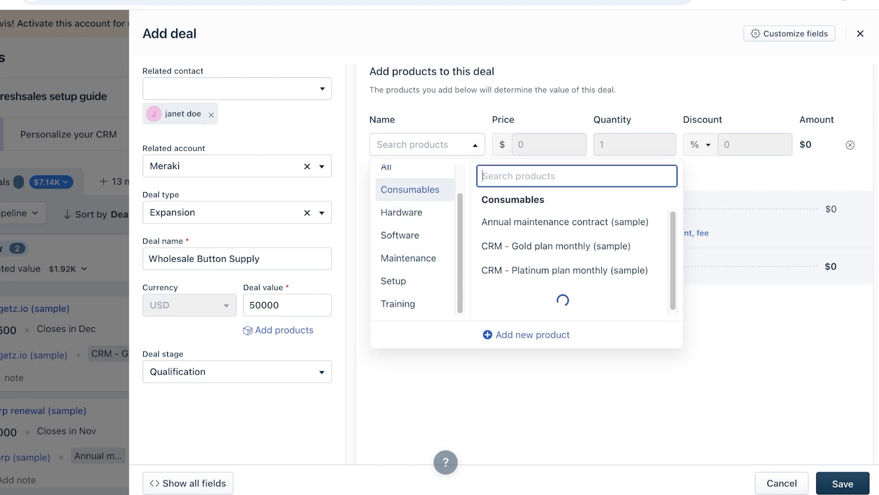
pyautogui.click(414, 212)
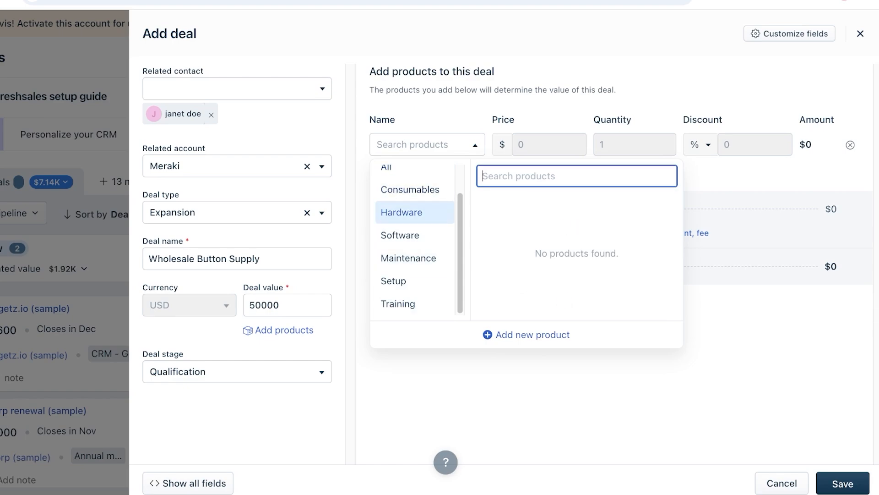
pyautogui.click(526, 335)
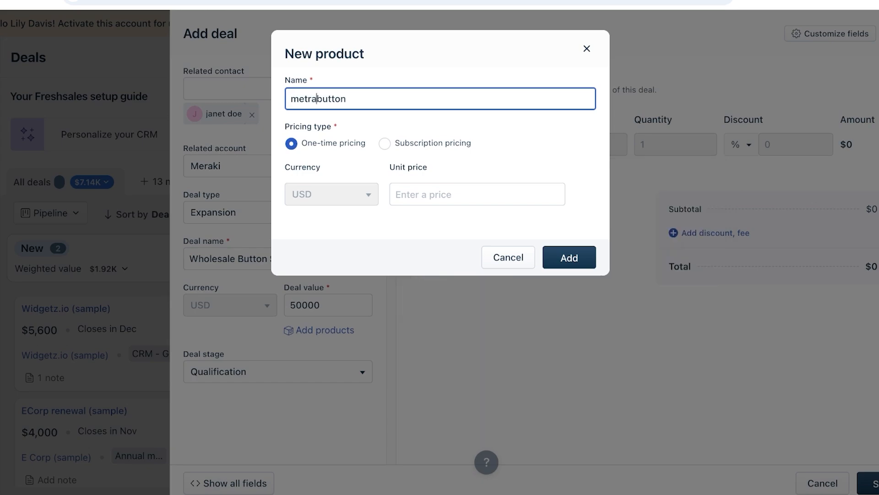
# Create the product smetal button with a unit price of 0.5 and add it to the deal.
pyautogui.write('metal button')
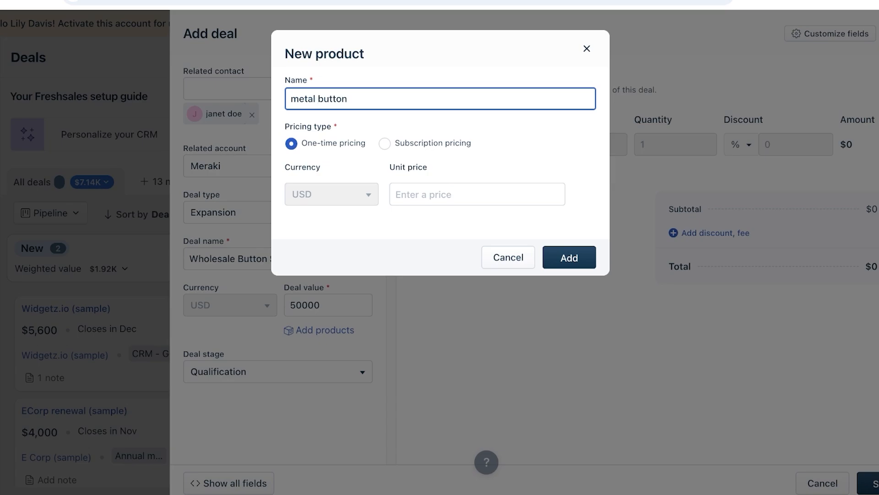
pyautogui.write('d')
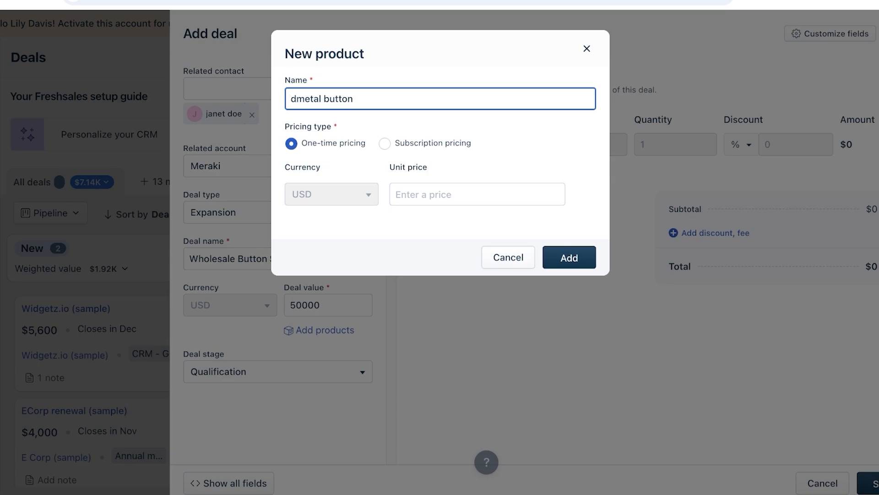
pyautogui.write('s')
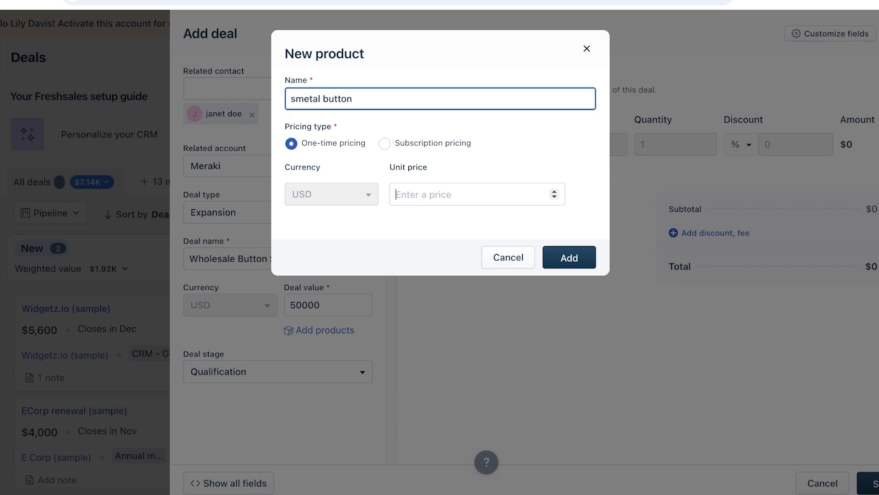
pyautogui.click(477, 194)
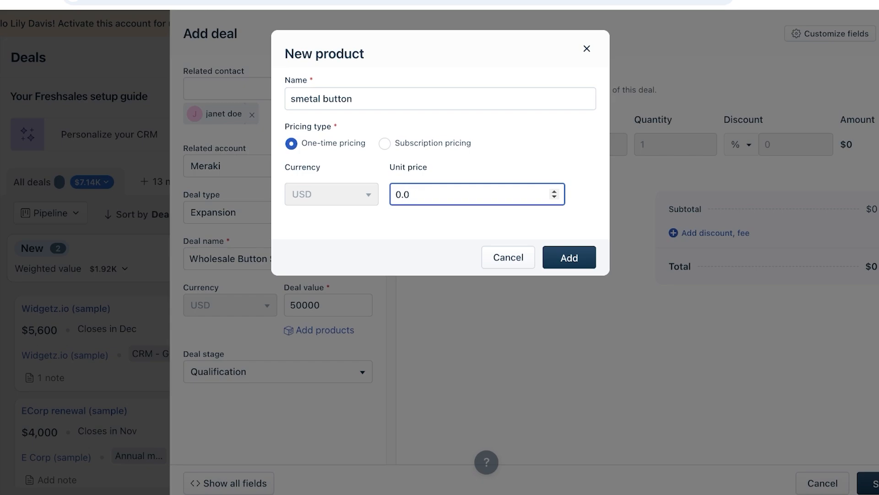
pyautogui.click(568, 257)
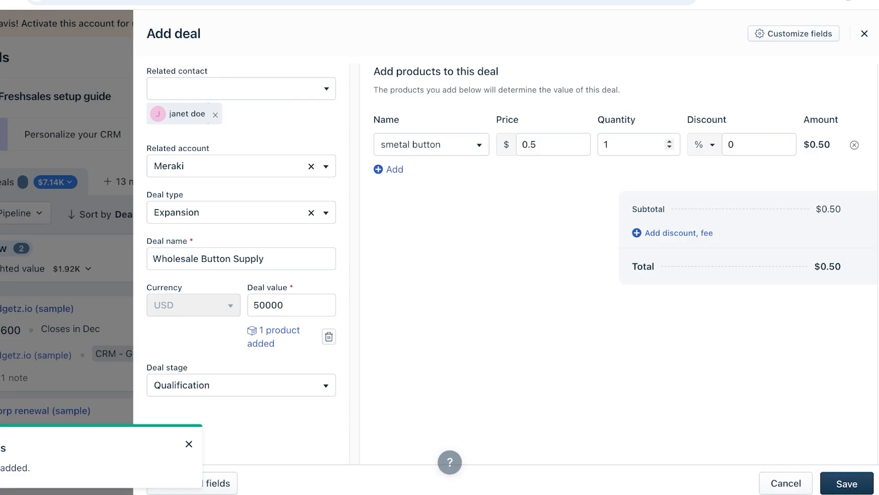
# Set the product quantity to 100000 and the discount to 3%, totalling $48,500.
pyautogui.click(638, 144)
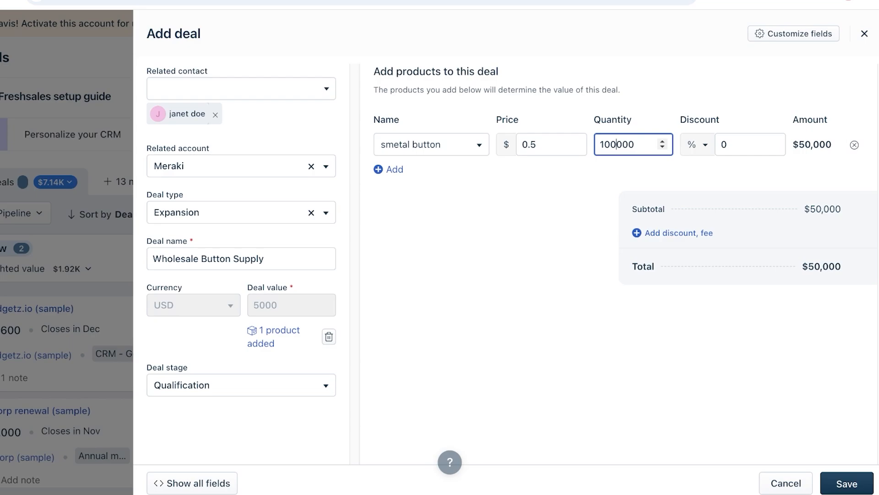
pyautogui.click(750, 144)
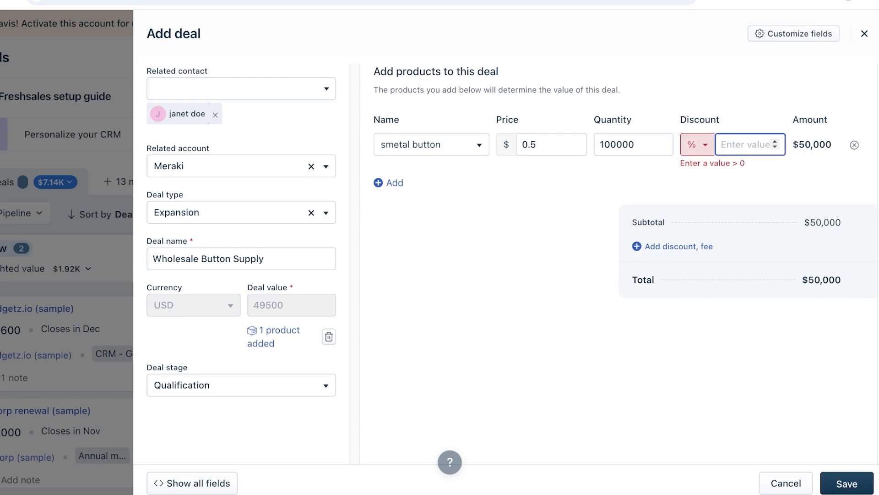
pyautogui.write('3')
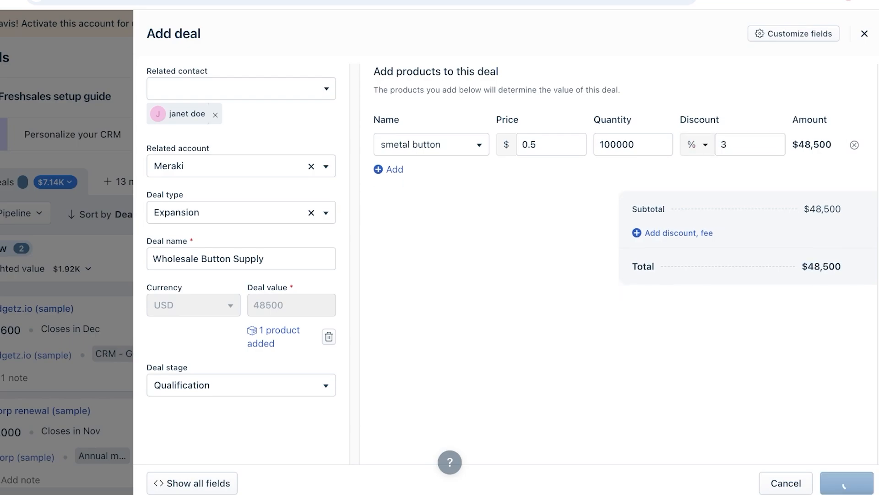
# Save the deal and return to the pipeline, where it sits under Qualification at $48,500.
pyautogui.click(846, 483)
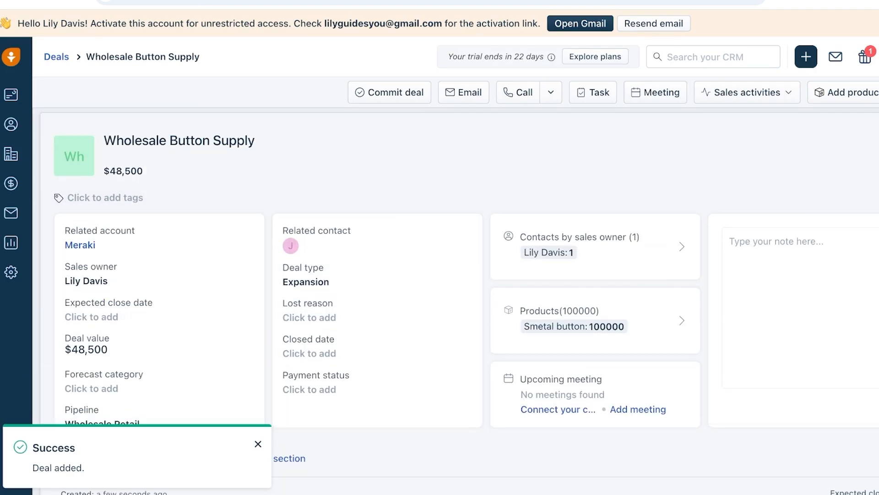
pyautogui.click(103, 91)
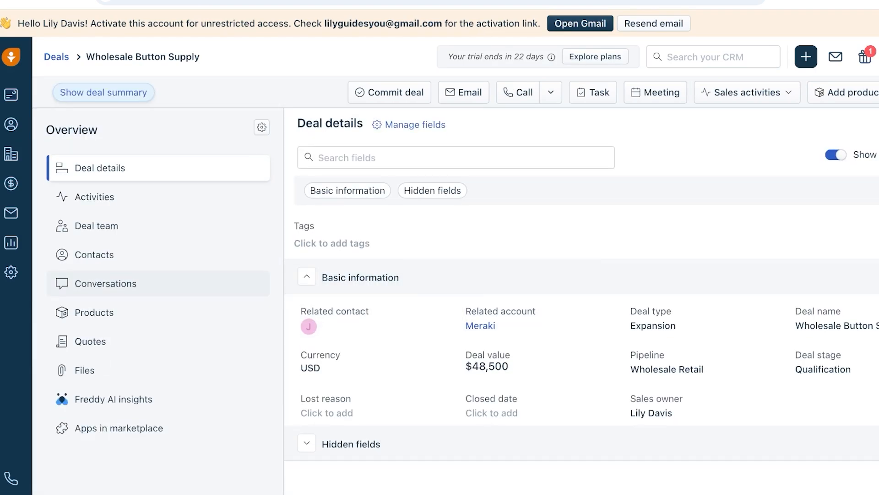
pyautogui.click(103, 91)
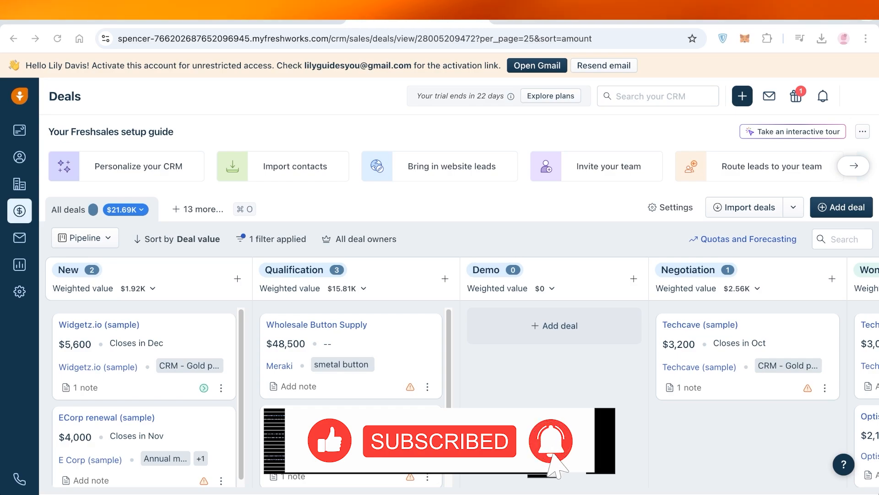
pyautogui.moveTo(566, 465)
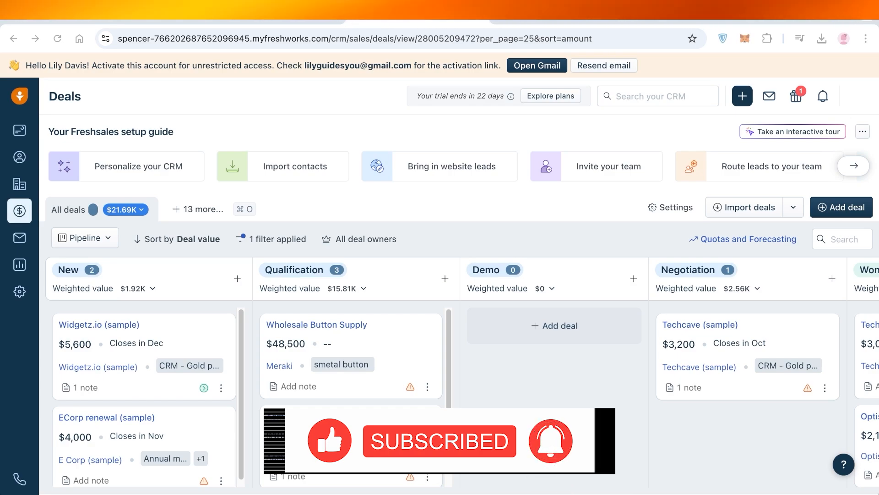